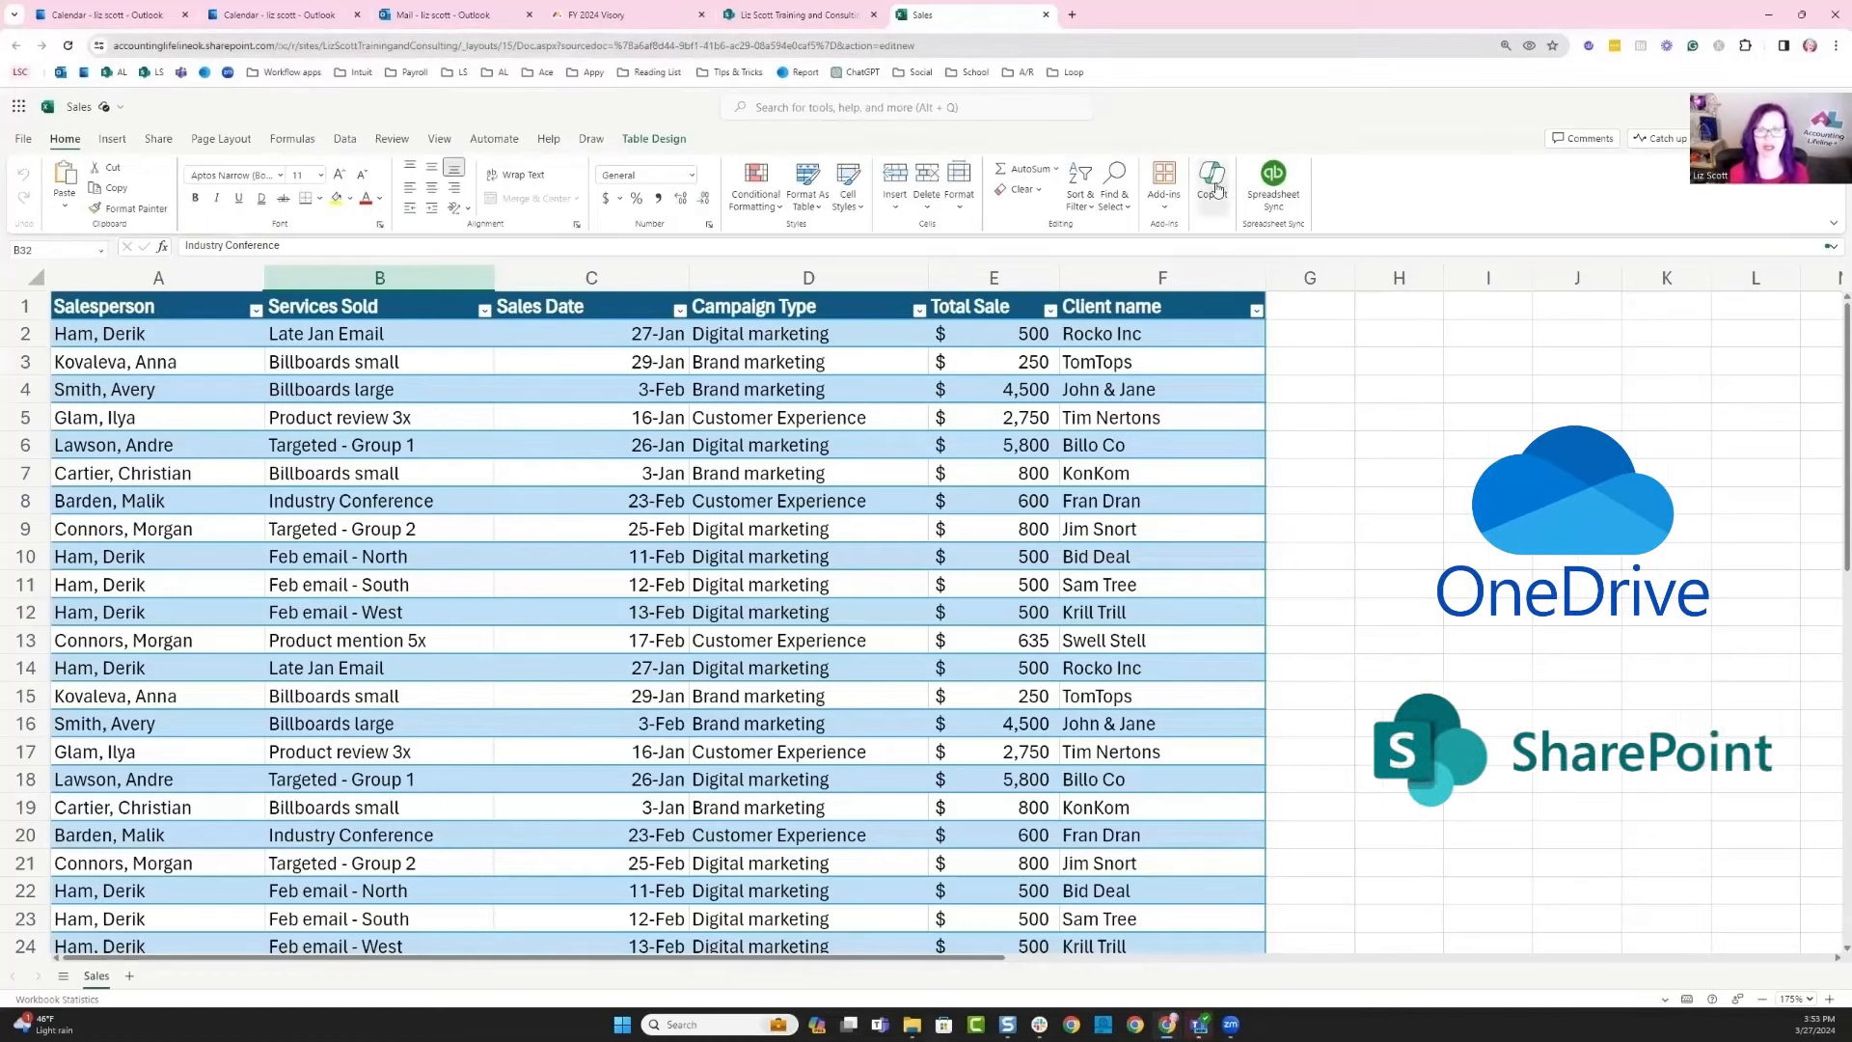
- Bring up Copilot beside the Sales table and start a prompt to reformat the dates
{"action": "left_click", "coordinate": [1212, 187]}
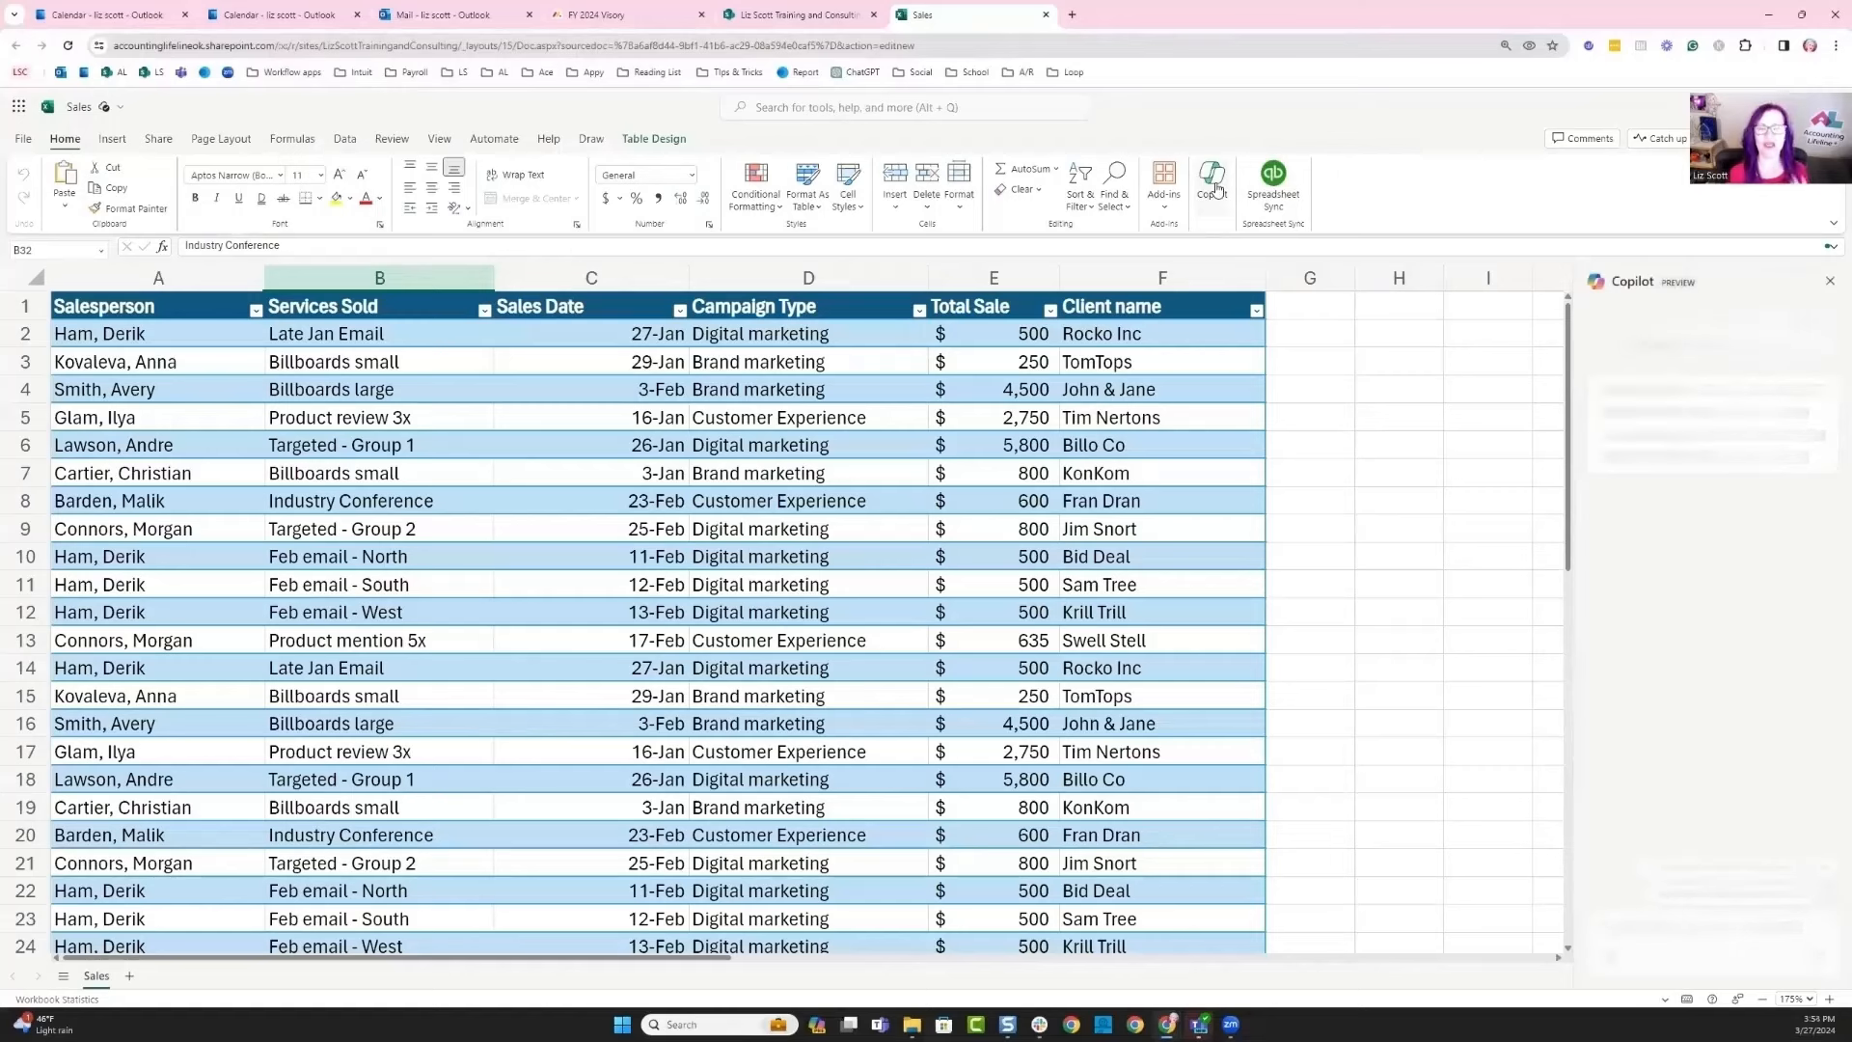
{"action": "left_click", "coordinate": [1211, 189]}
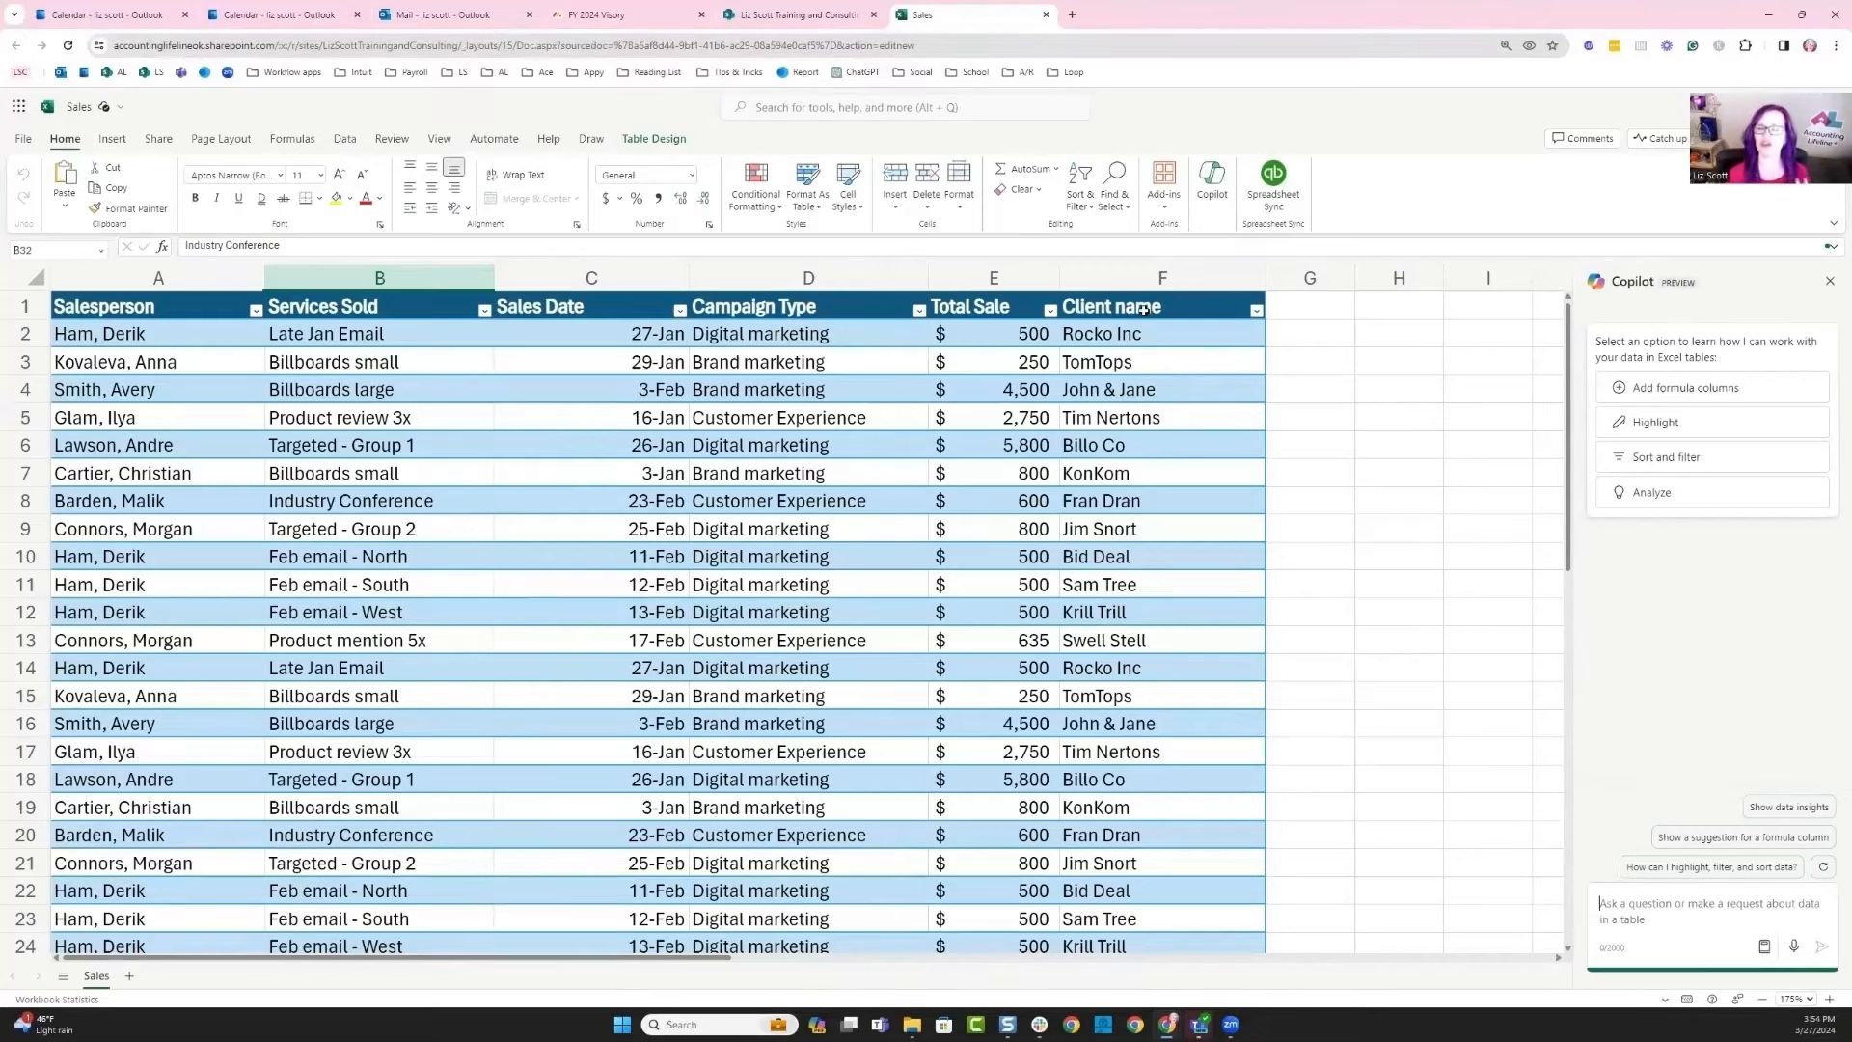
{"action": "mouse_move", "coordinate": [1402, 466]}
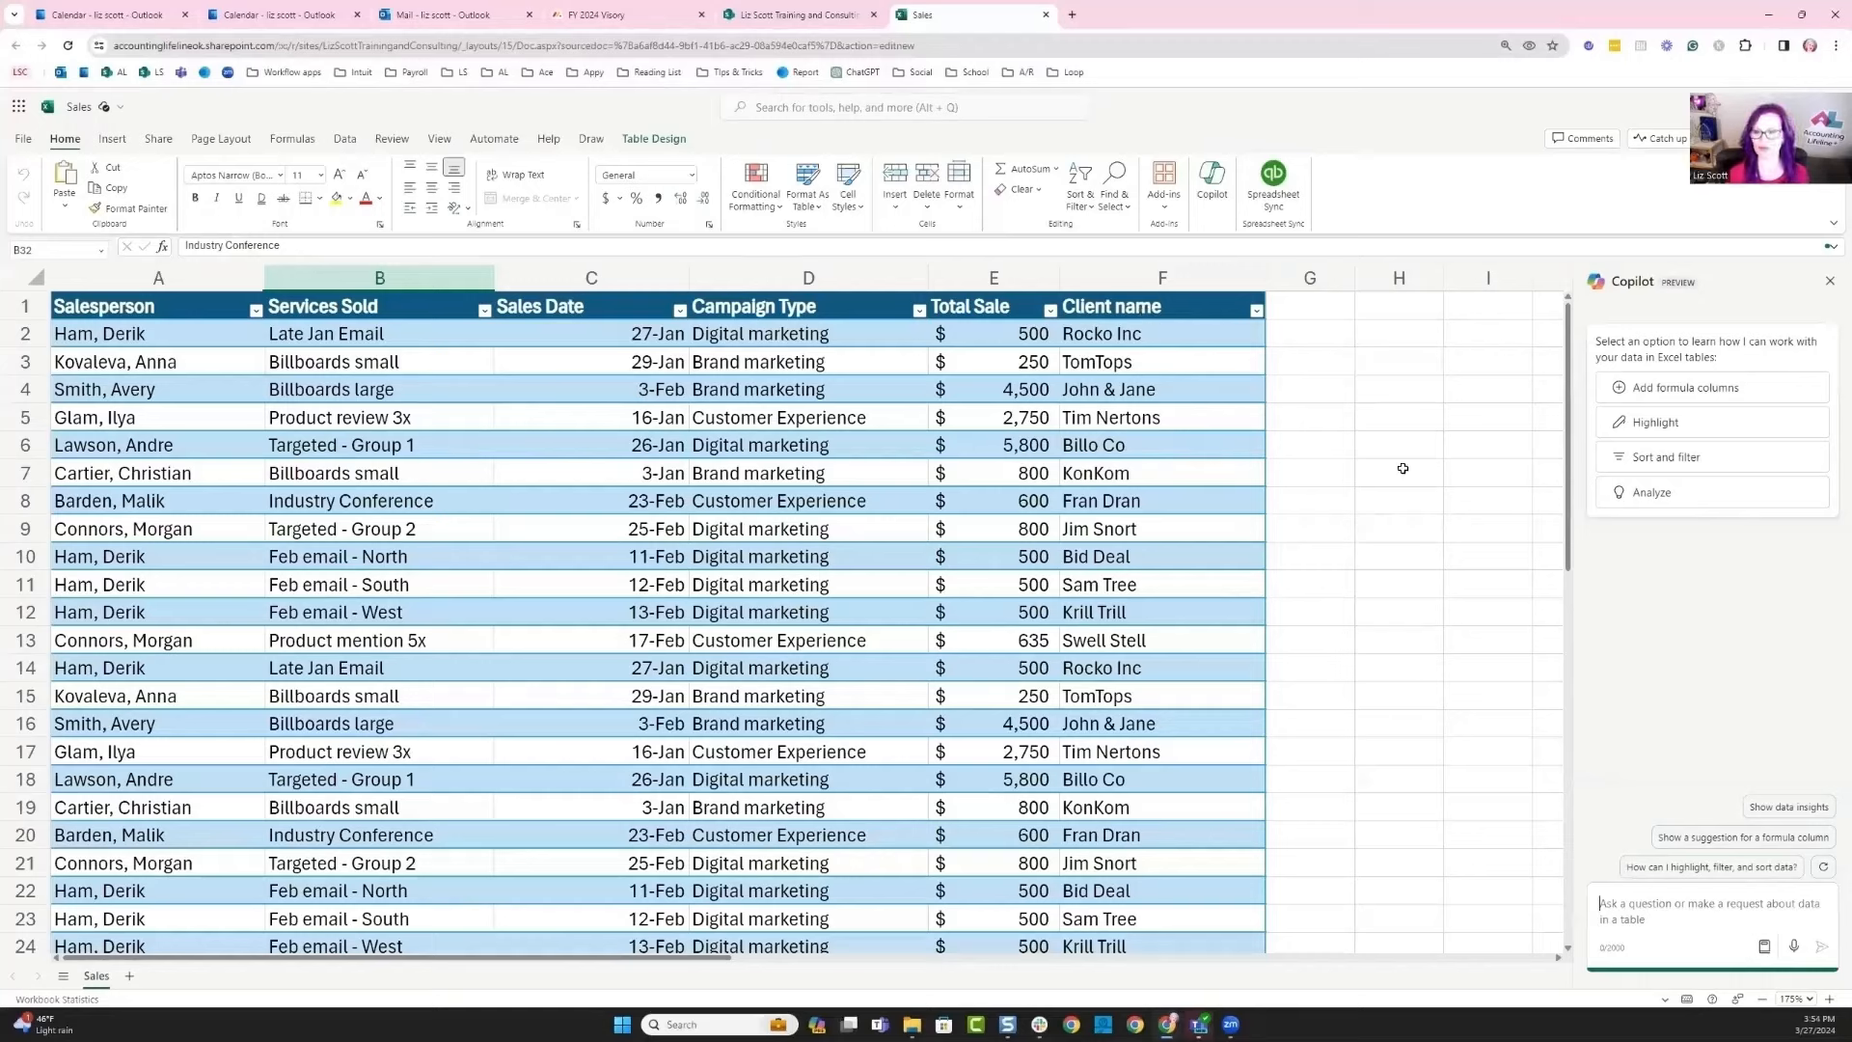
{"action": "mouse_move", "coordinate": [1701, 586]}
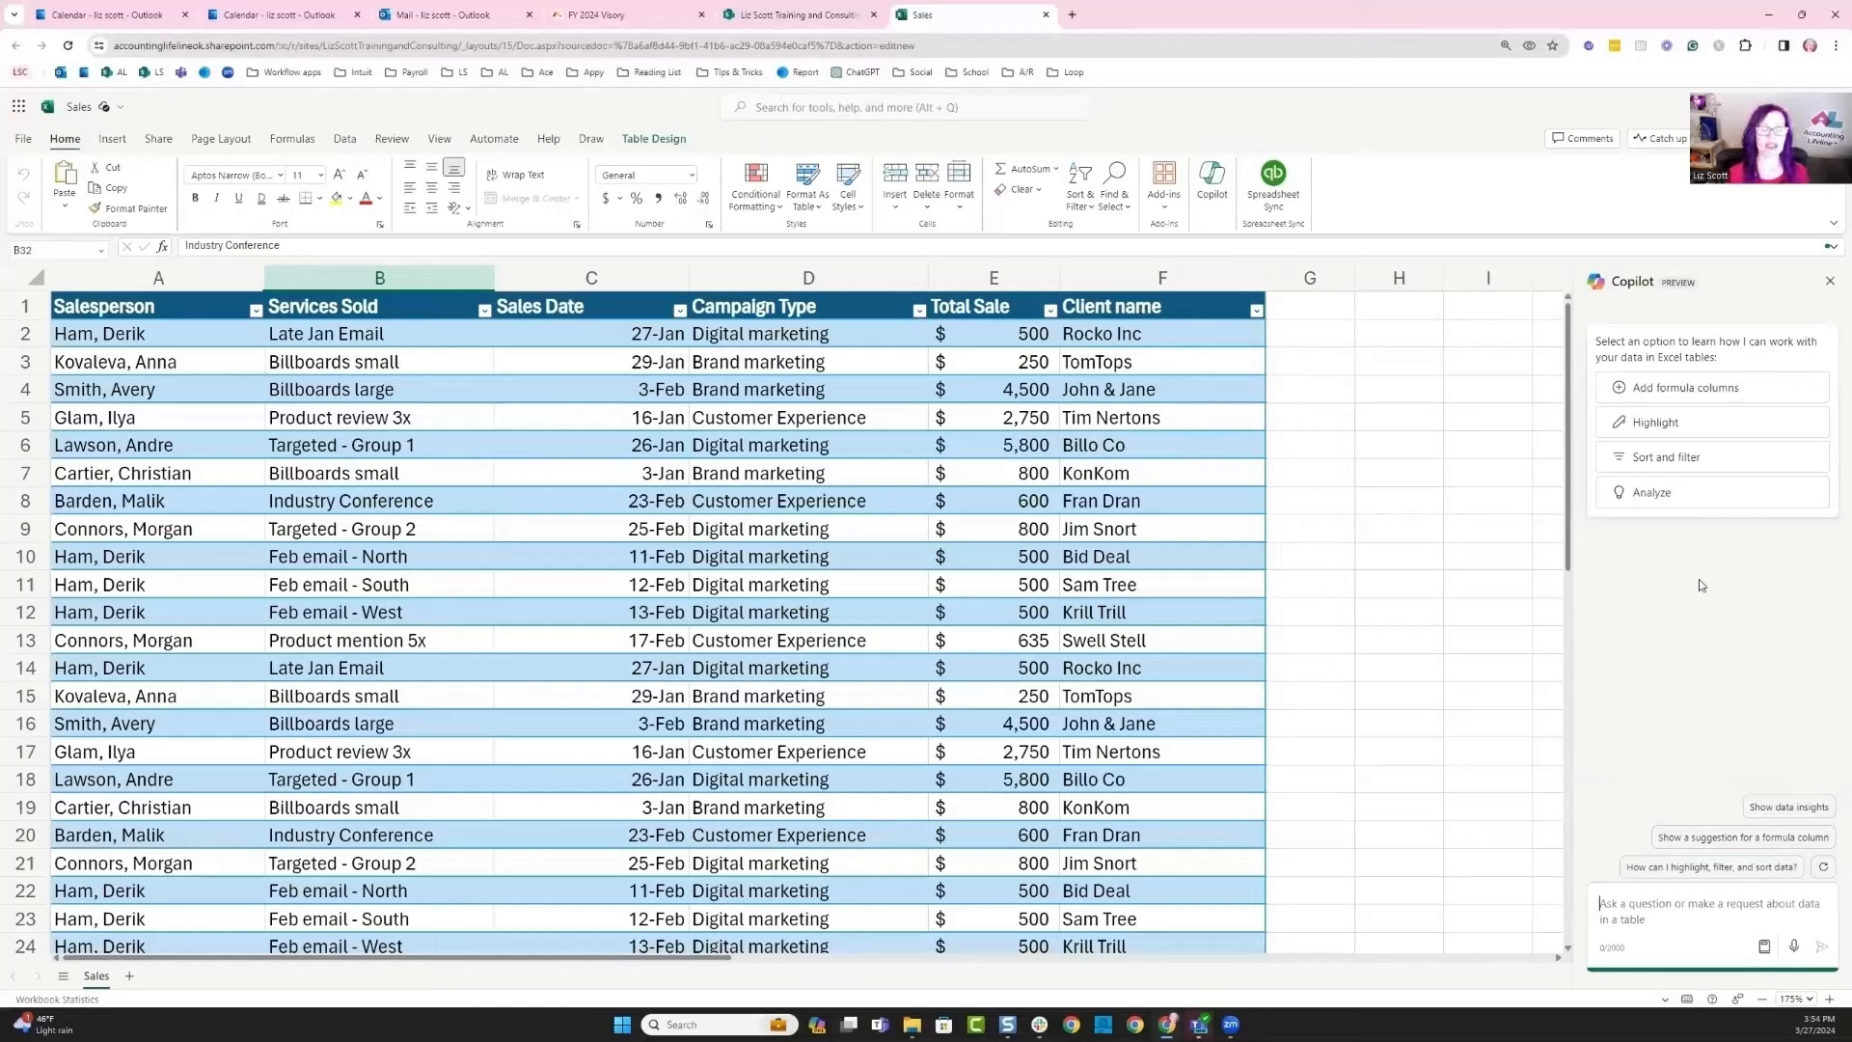
{"action": "mouse_move", "coordinate": [1533, 583]}
{"action": "type", "text": "Reformat the date using 01/01/2000"}
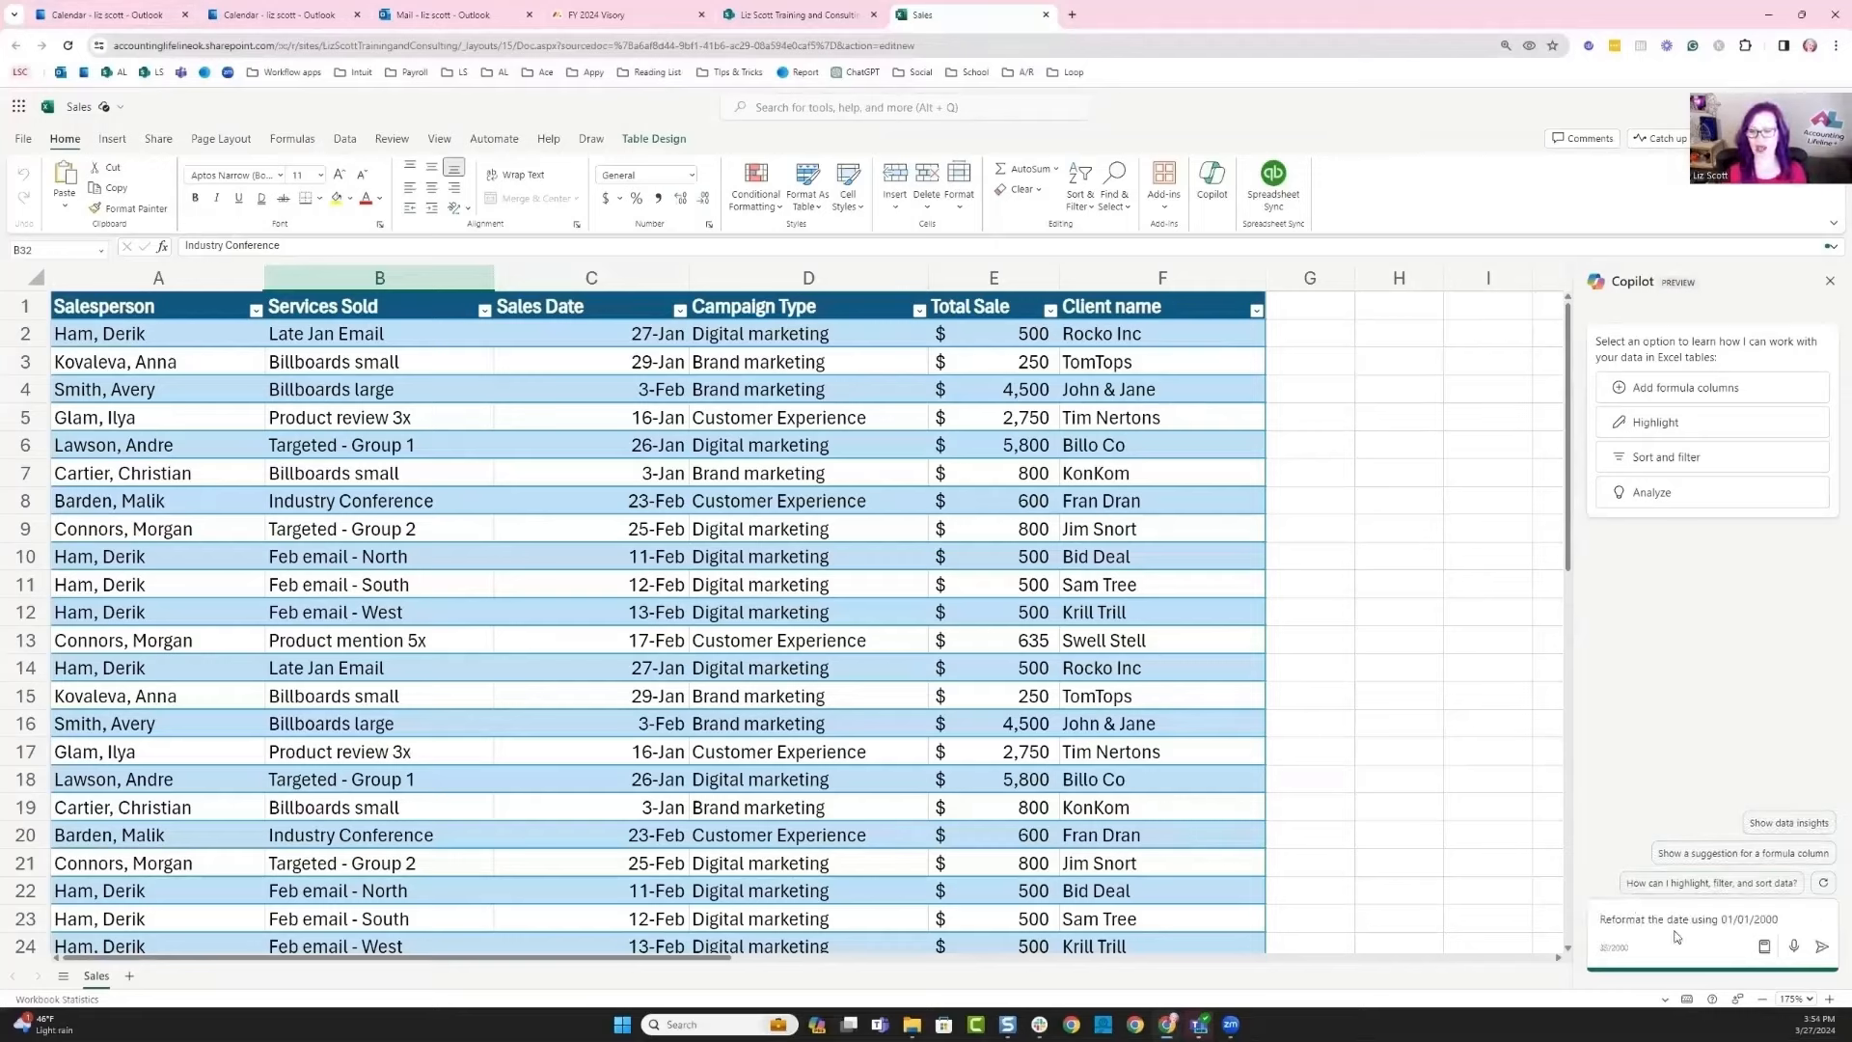
- Send Copilot the request to reformat the sales dates as 01/01/2000
{"action": "left_click", "coordinate": [1838, 945]}
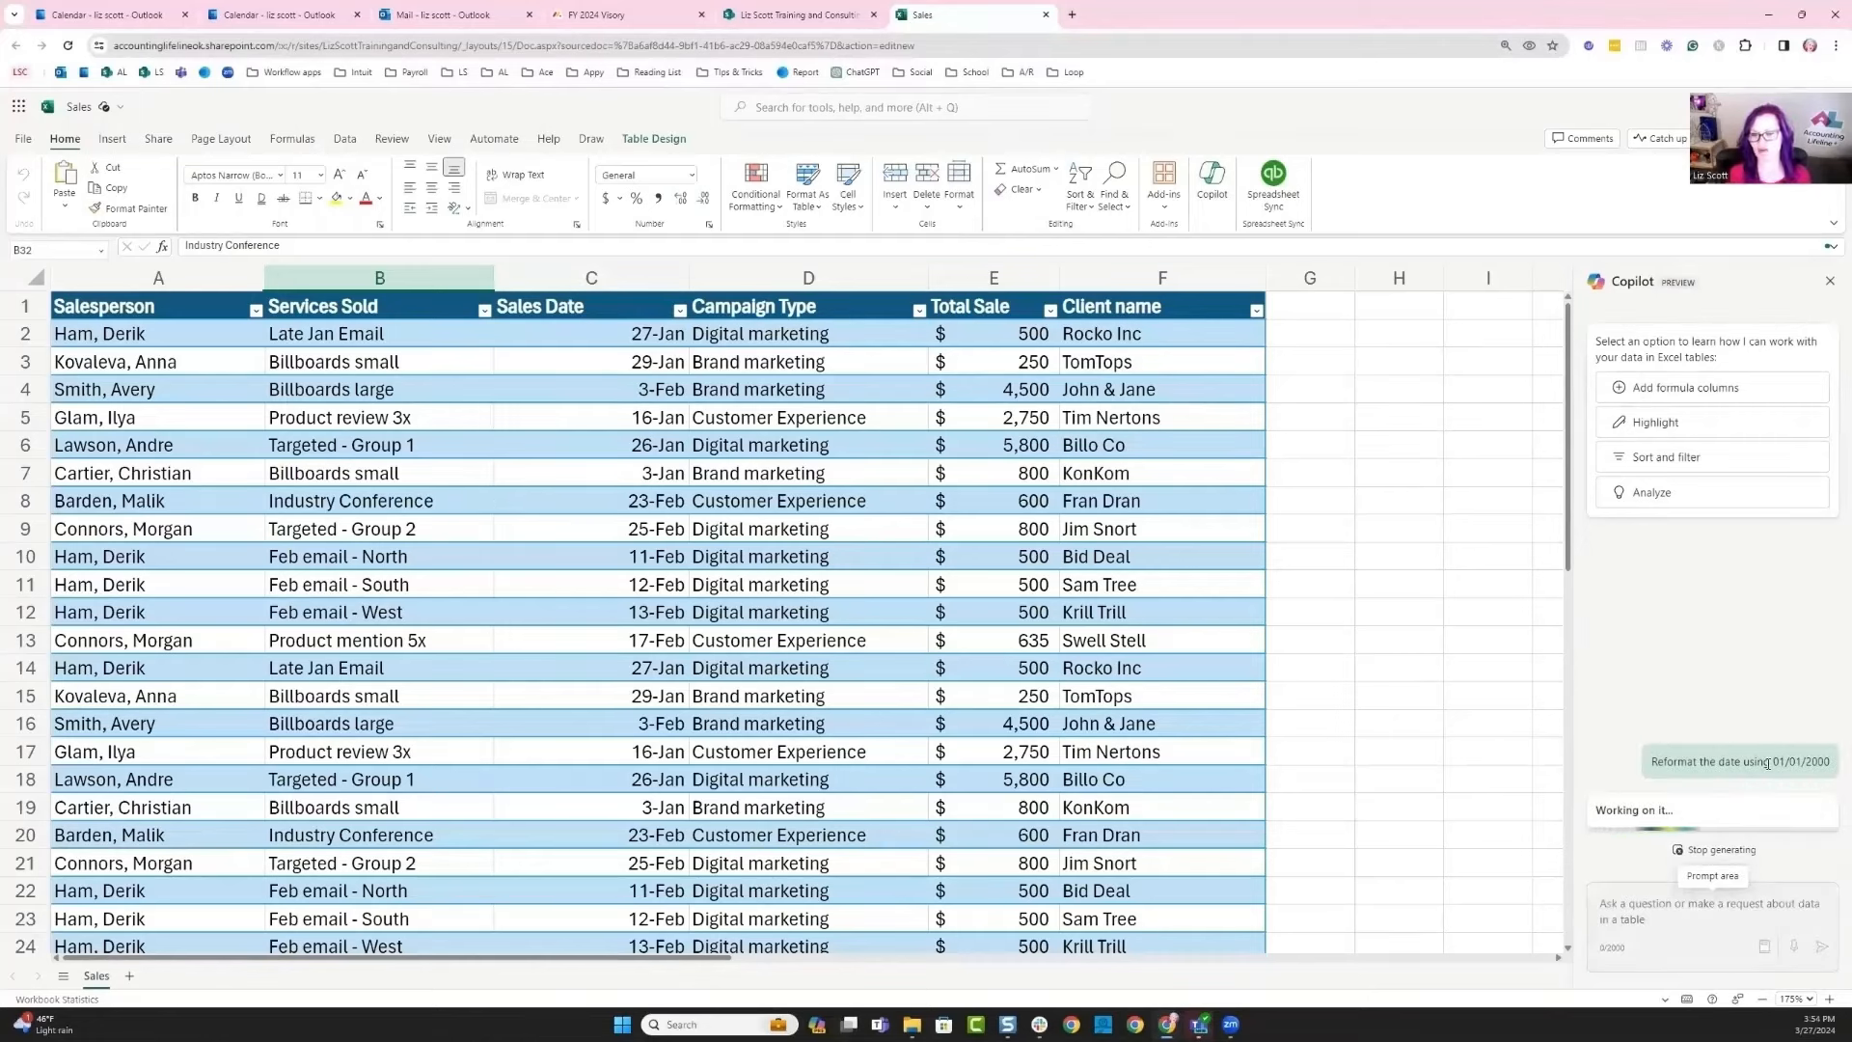
{"action": "mouse_move", "coordinate": [1754, 681]}
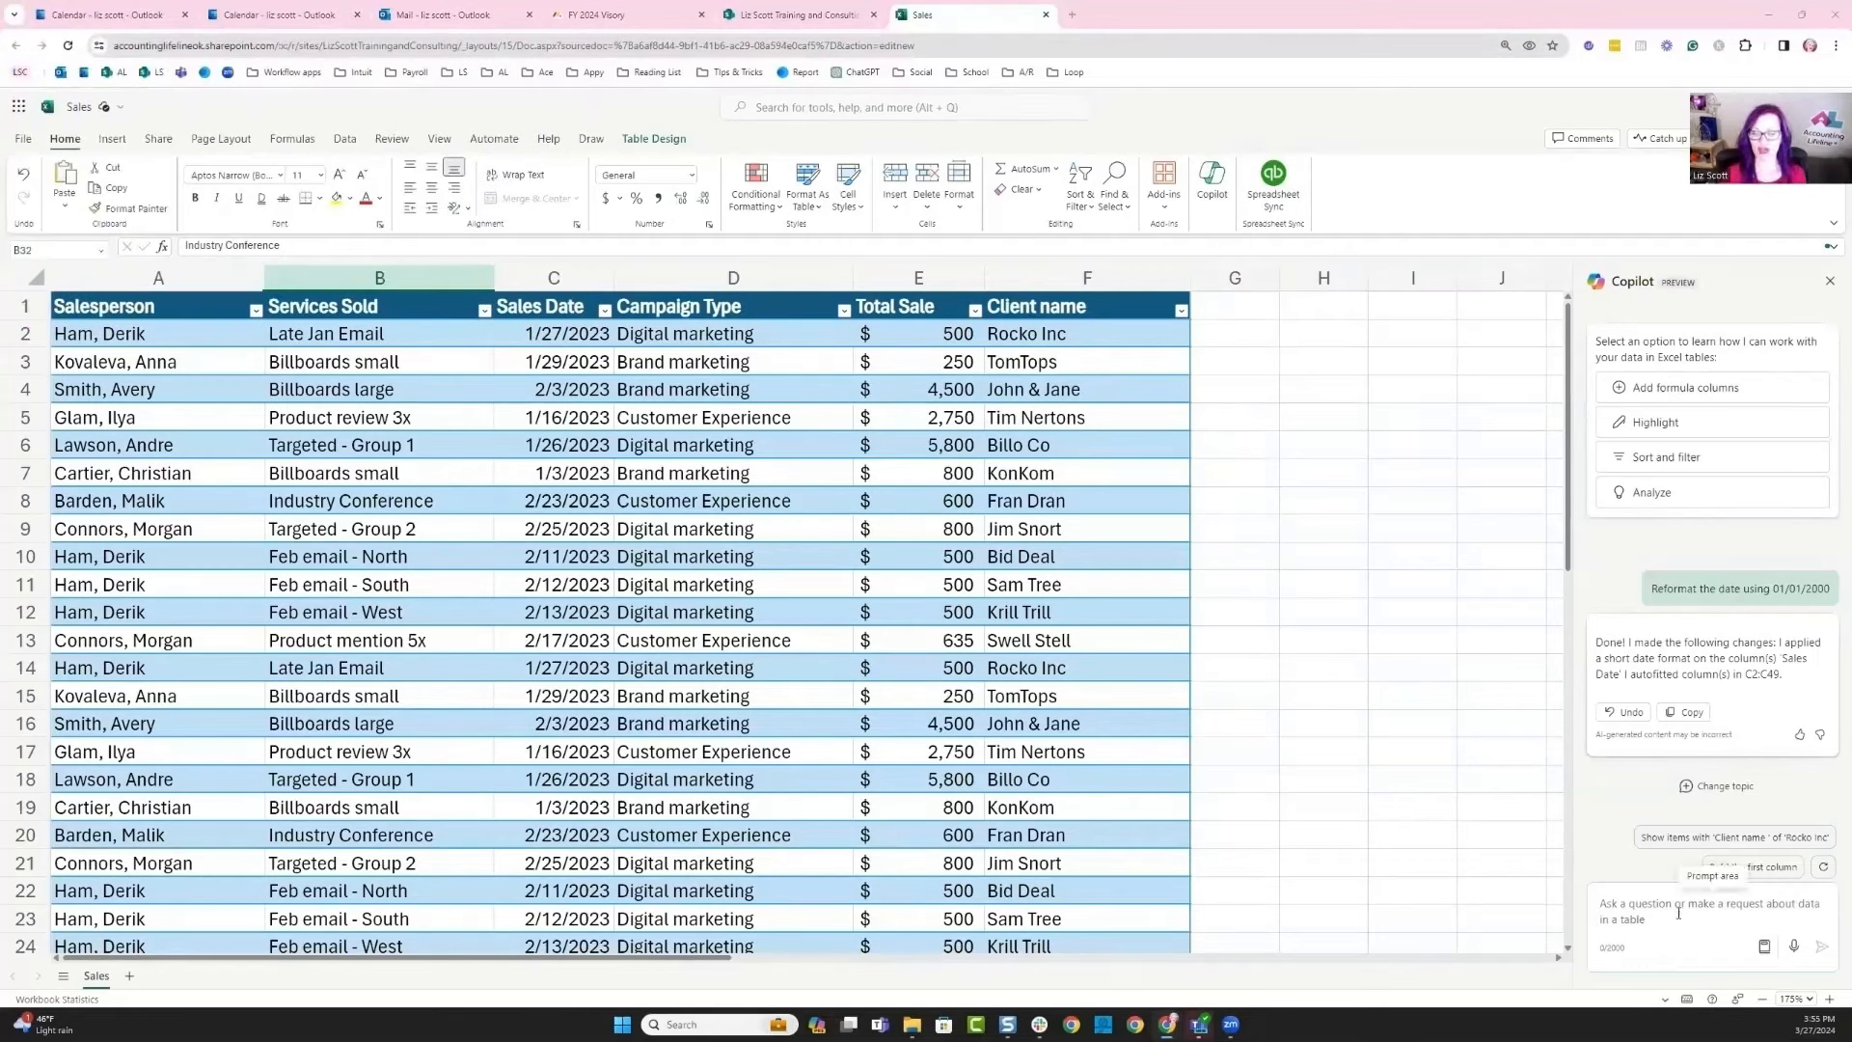
- Ask Copilot for a pie chart of sales per salesperson and add the count table to a new sheet
{"action": "type", "text": "Create a pie chart of the quantity of sales per salesperson"}
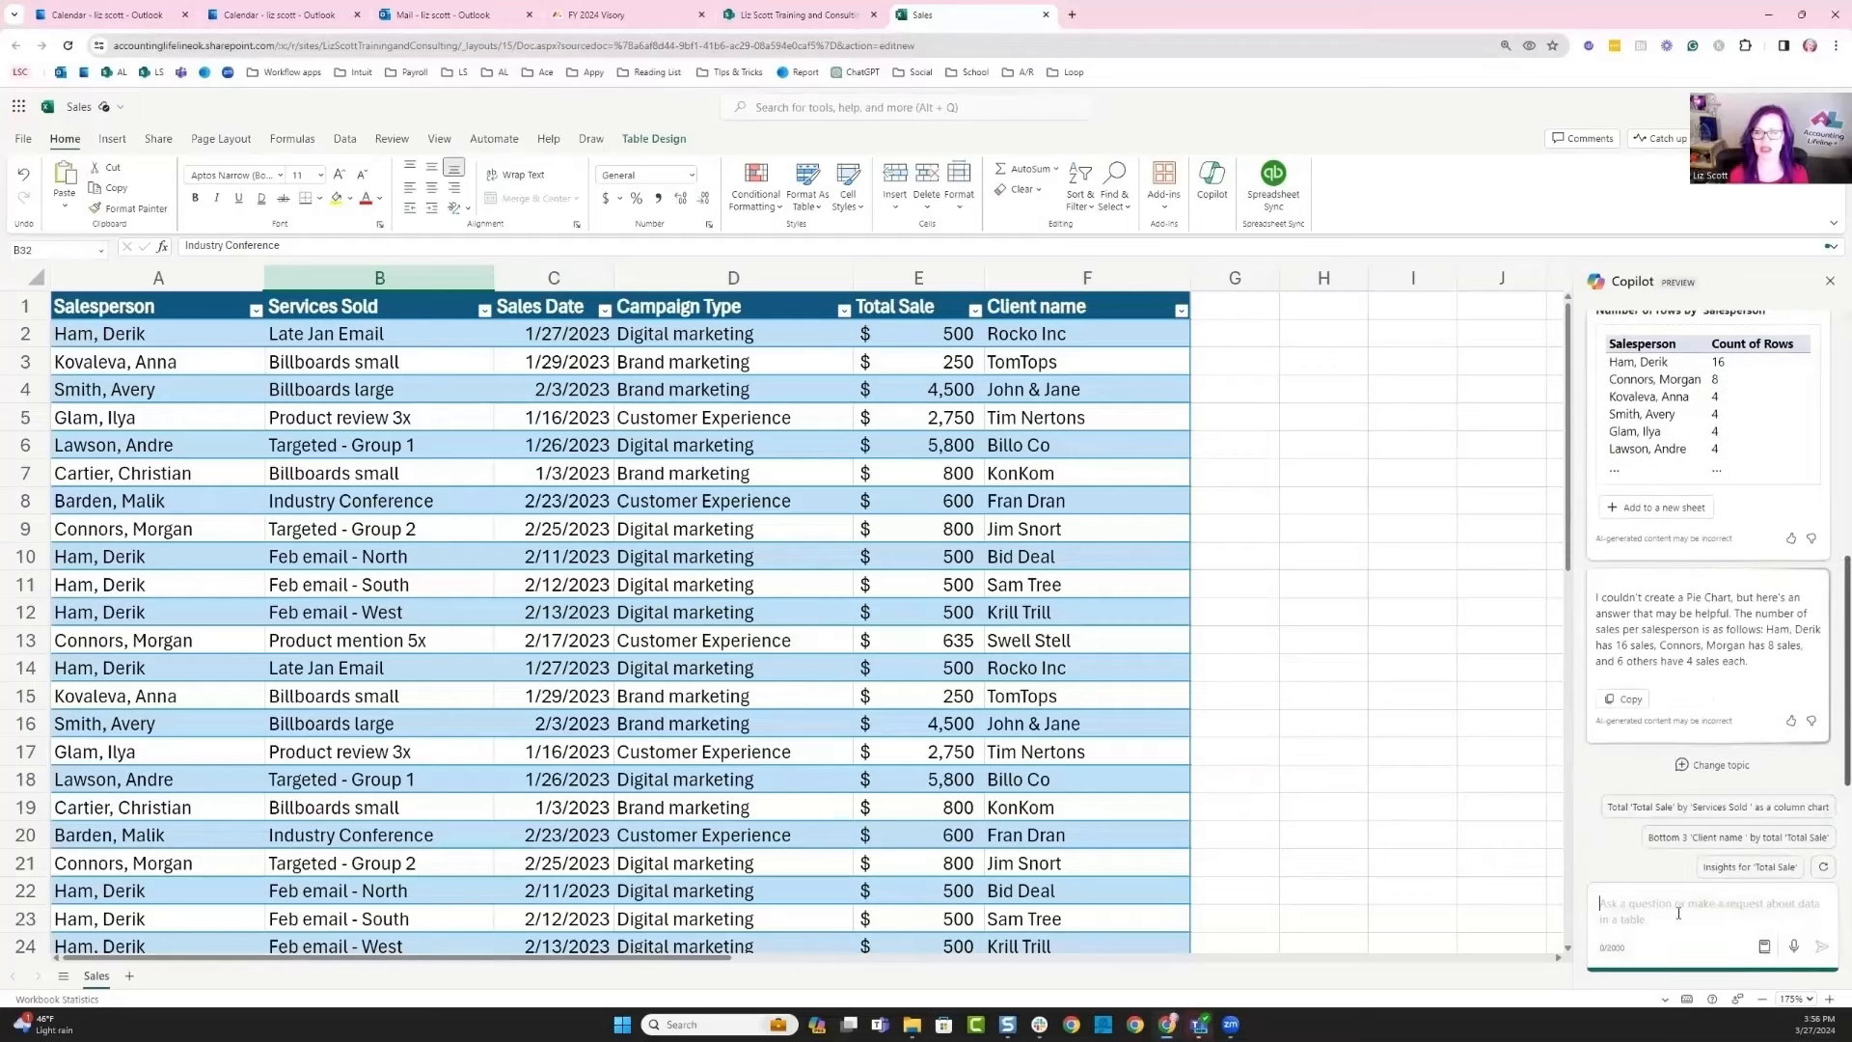
{"action": "scroll", "scroll_direction": "up", "scroll_amount": 3}
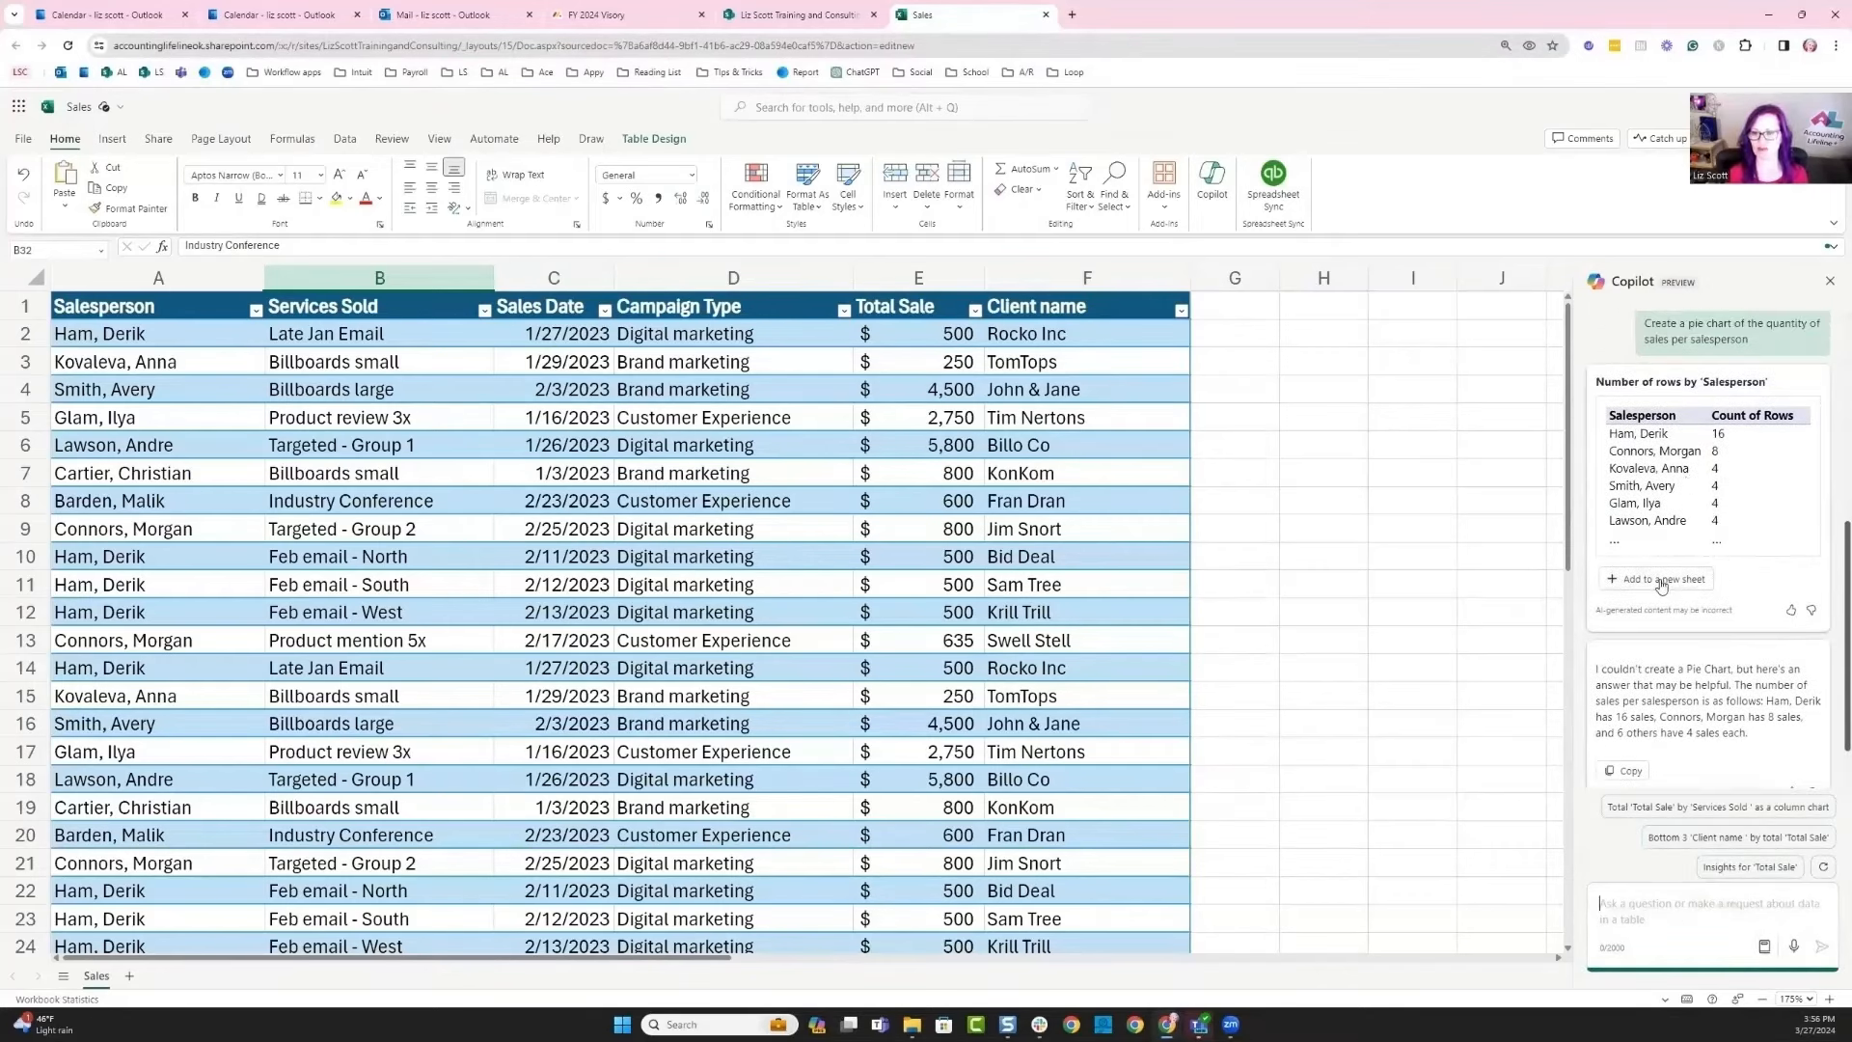
{"action": "mouse_move", "coordinate": [1659, 578]}
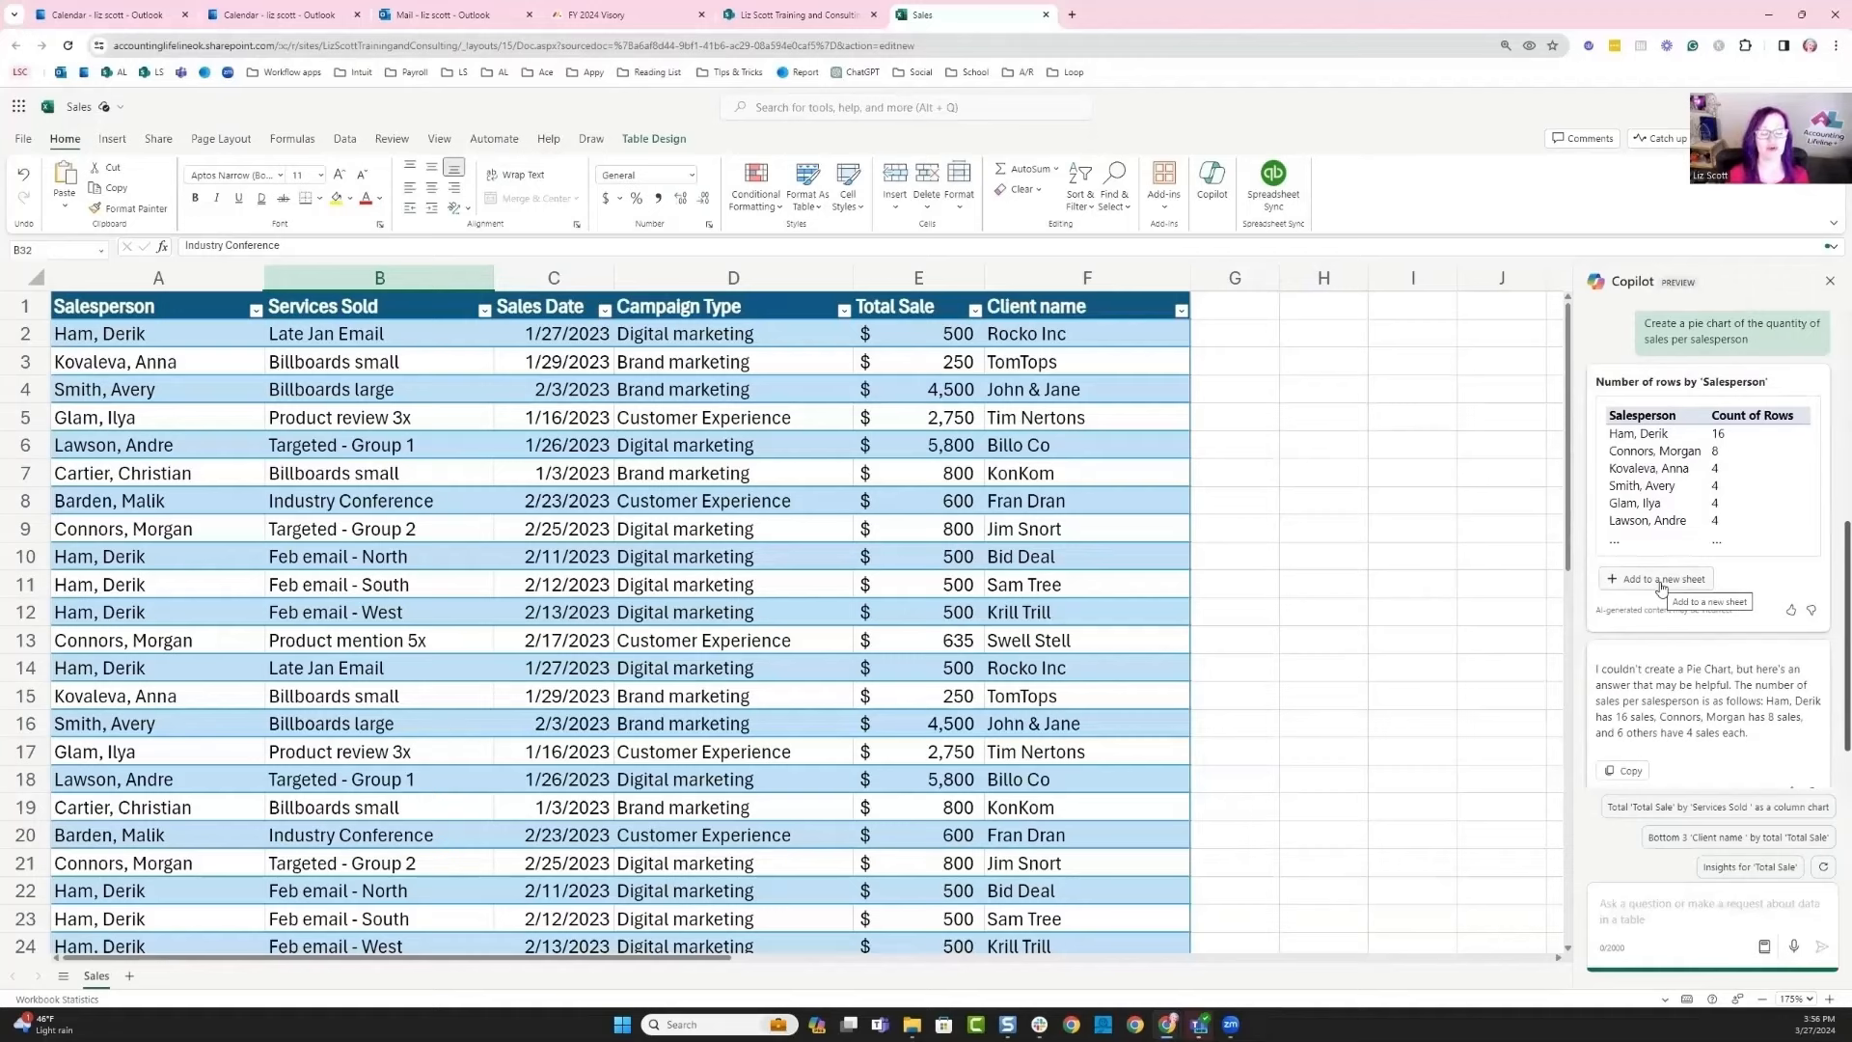
{"action": "left_click", "coordinate": [1659, 579]}
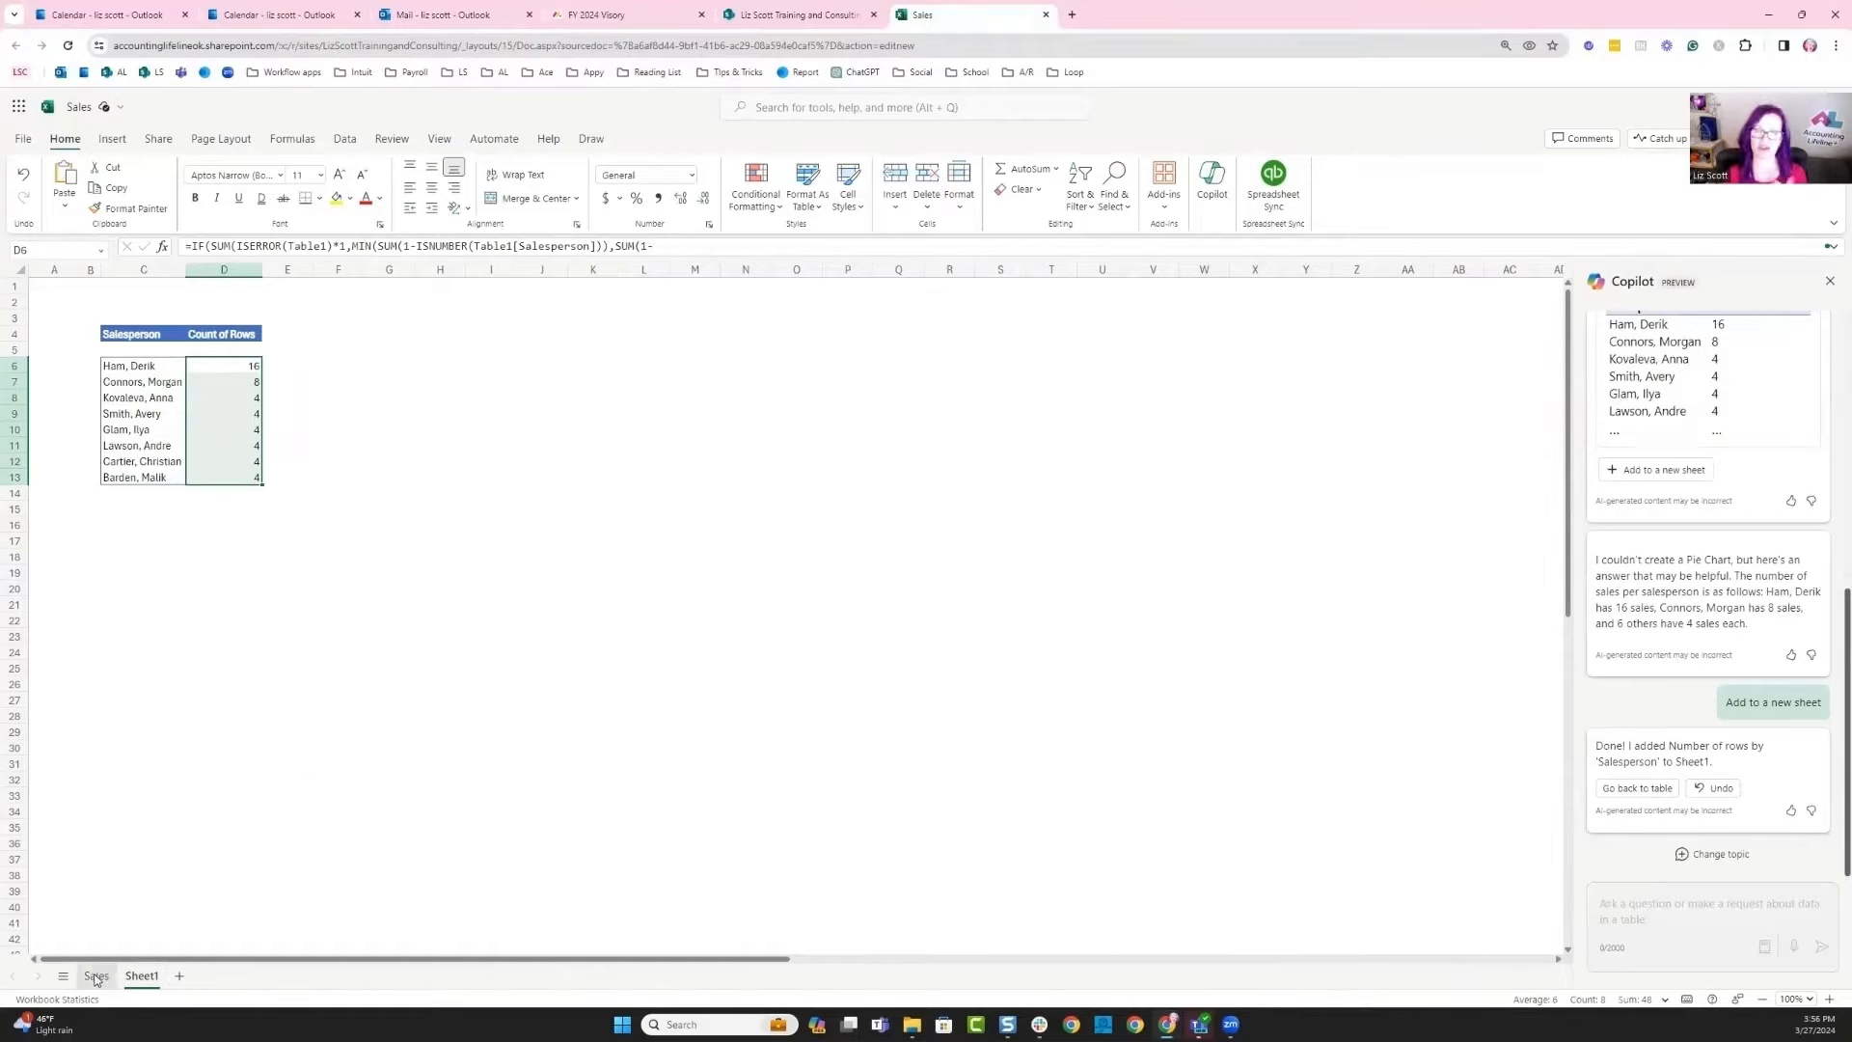
- Have Copilot insert a commissions column worth 20% of each Total Sale, reviewing its formula explanation
{"action": "left_click", "coordinate": [95, 976]}
{"action": "type", "text": "Create \"commissions\" column using the totals sales * $.20"}
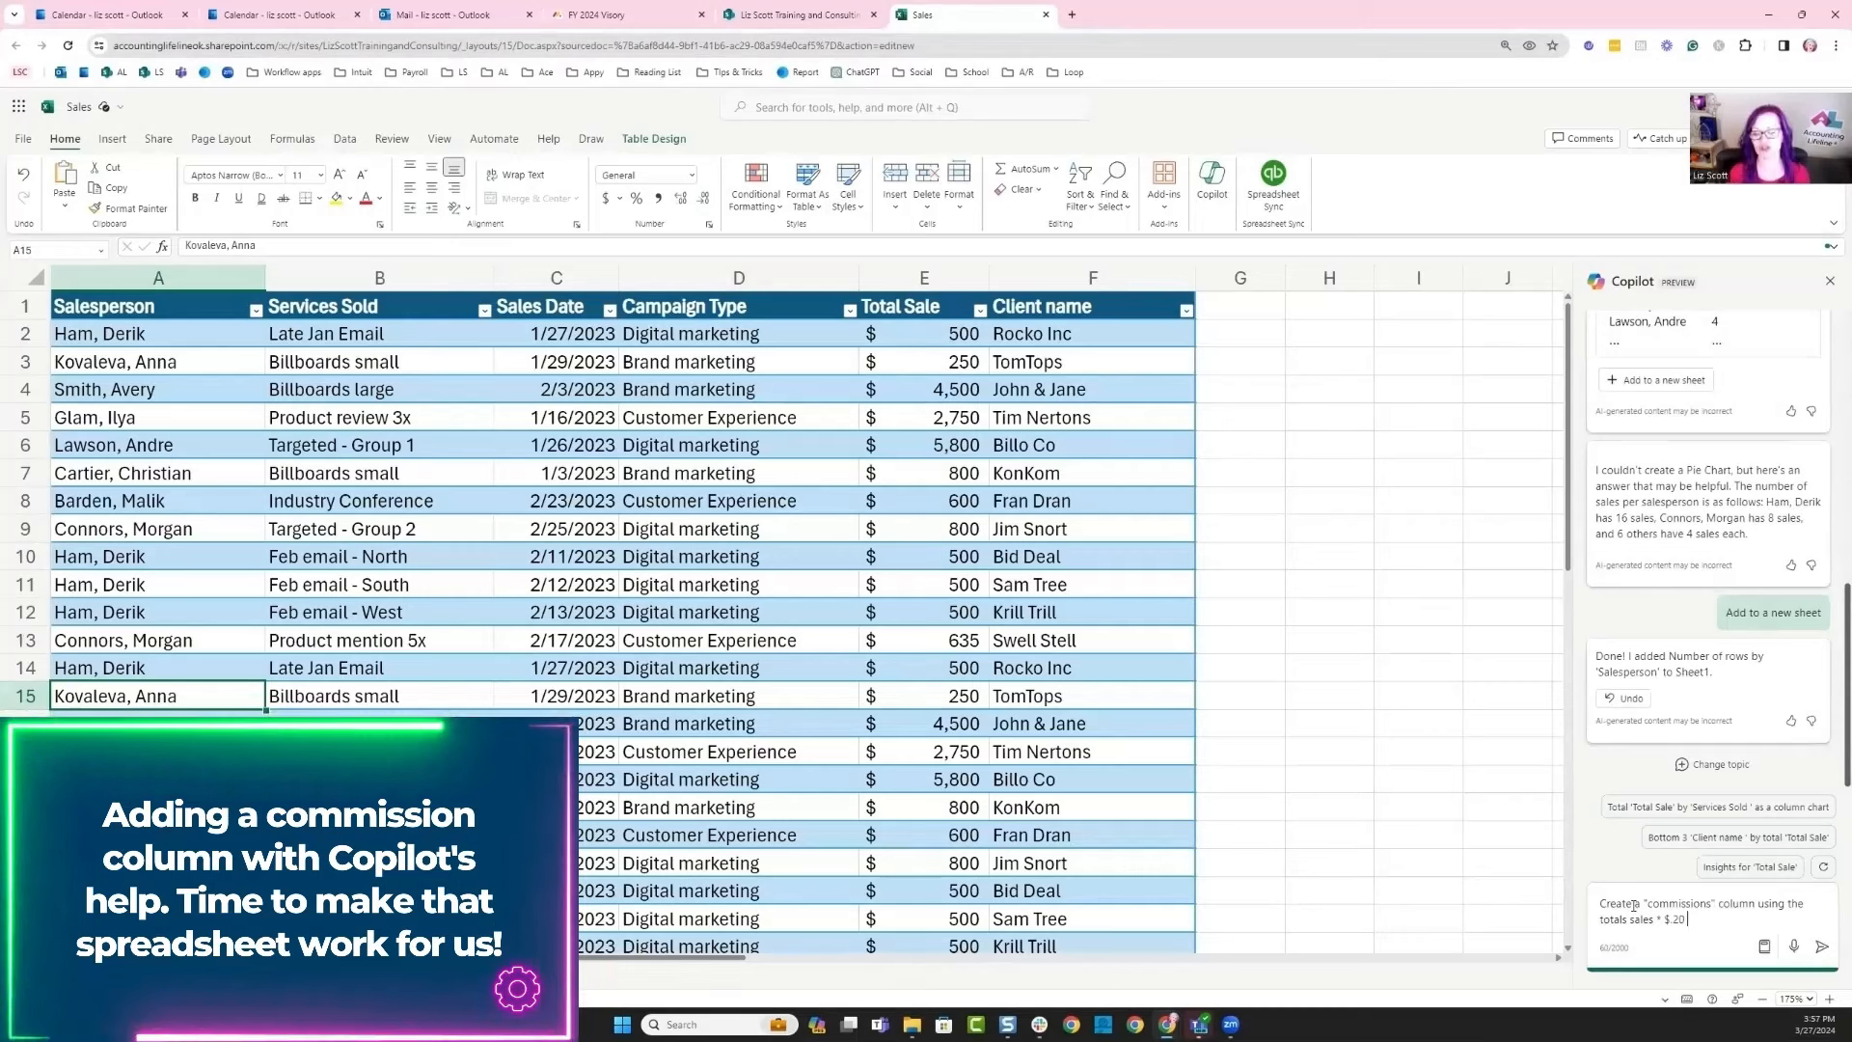
{"action": "left_click", "coordinate": [1824, 945]}
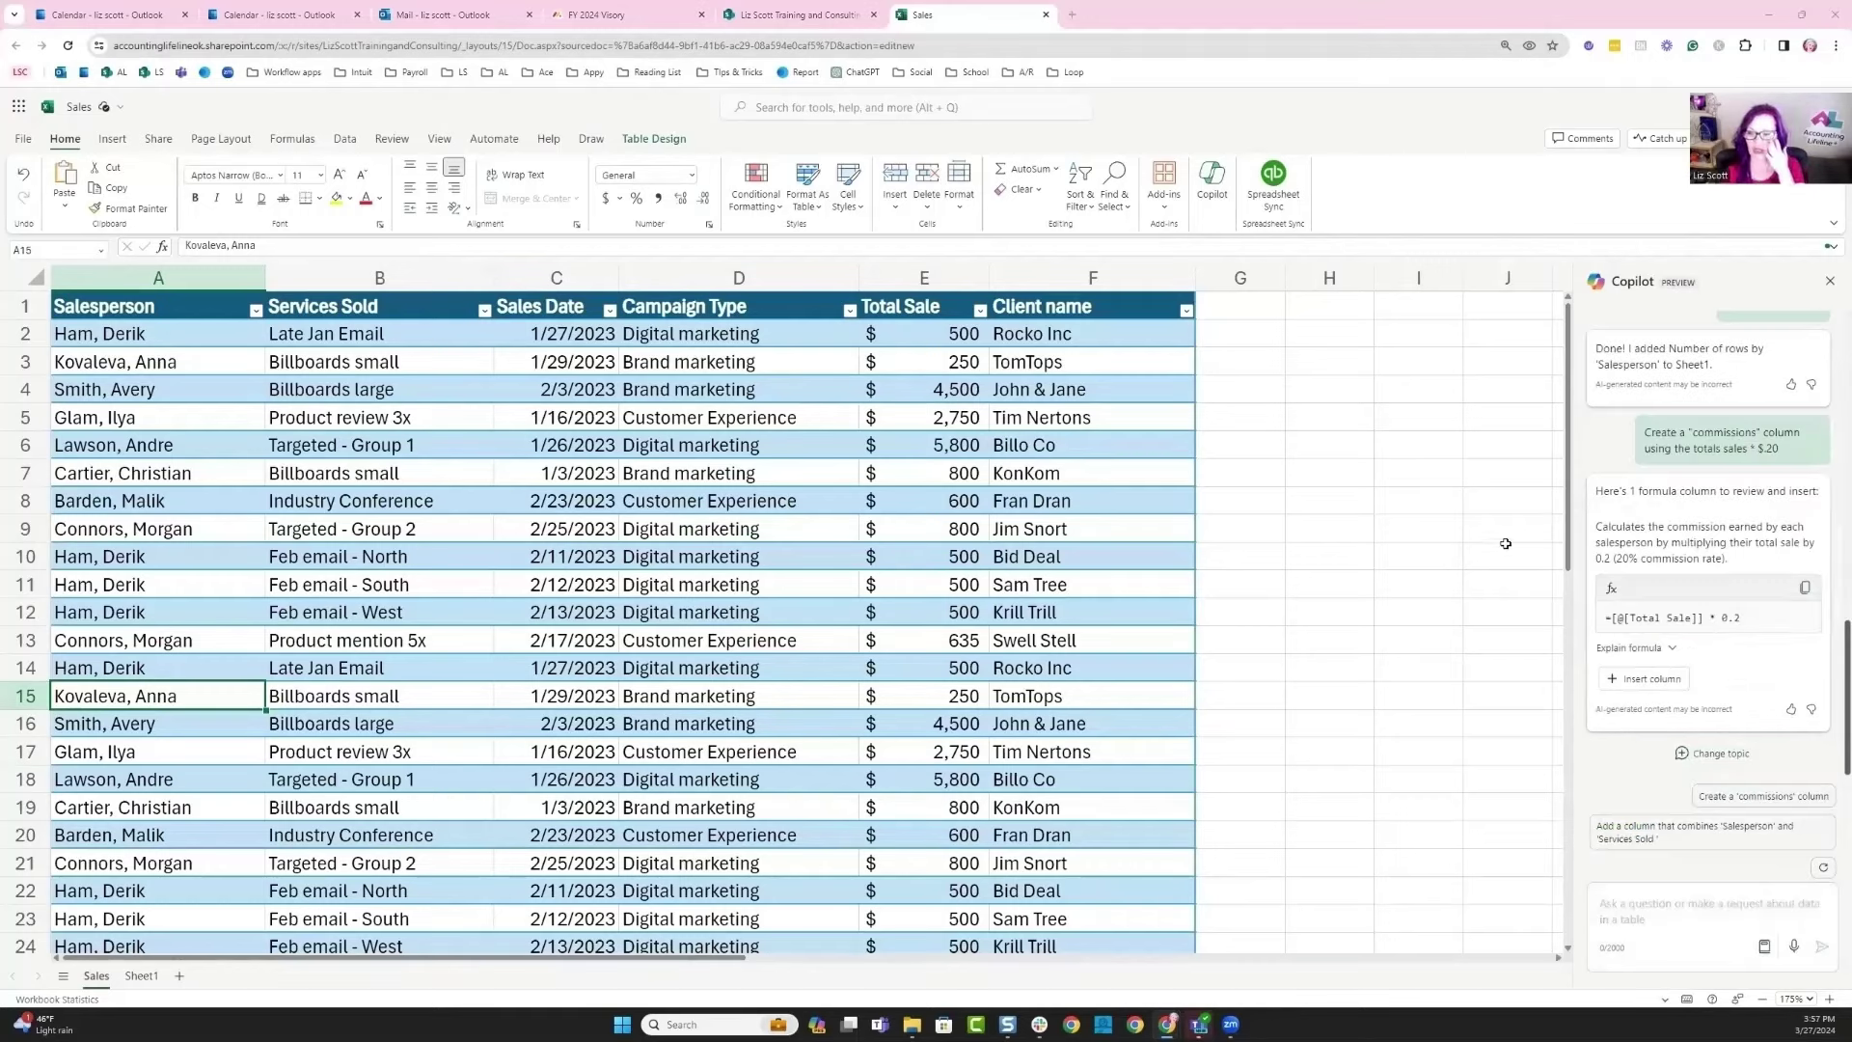
{"action": "mouse_move", "coordinate": [1620, 513]}
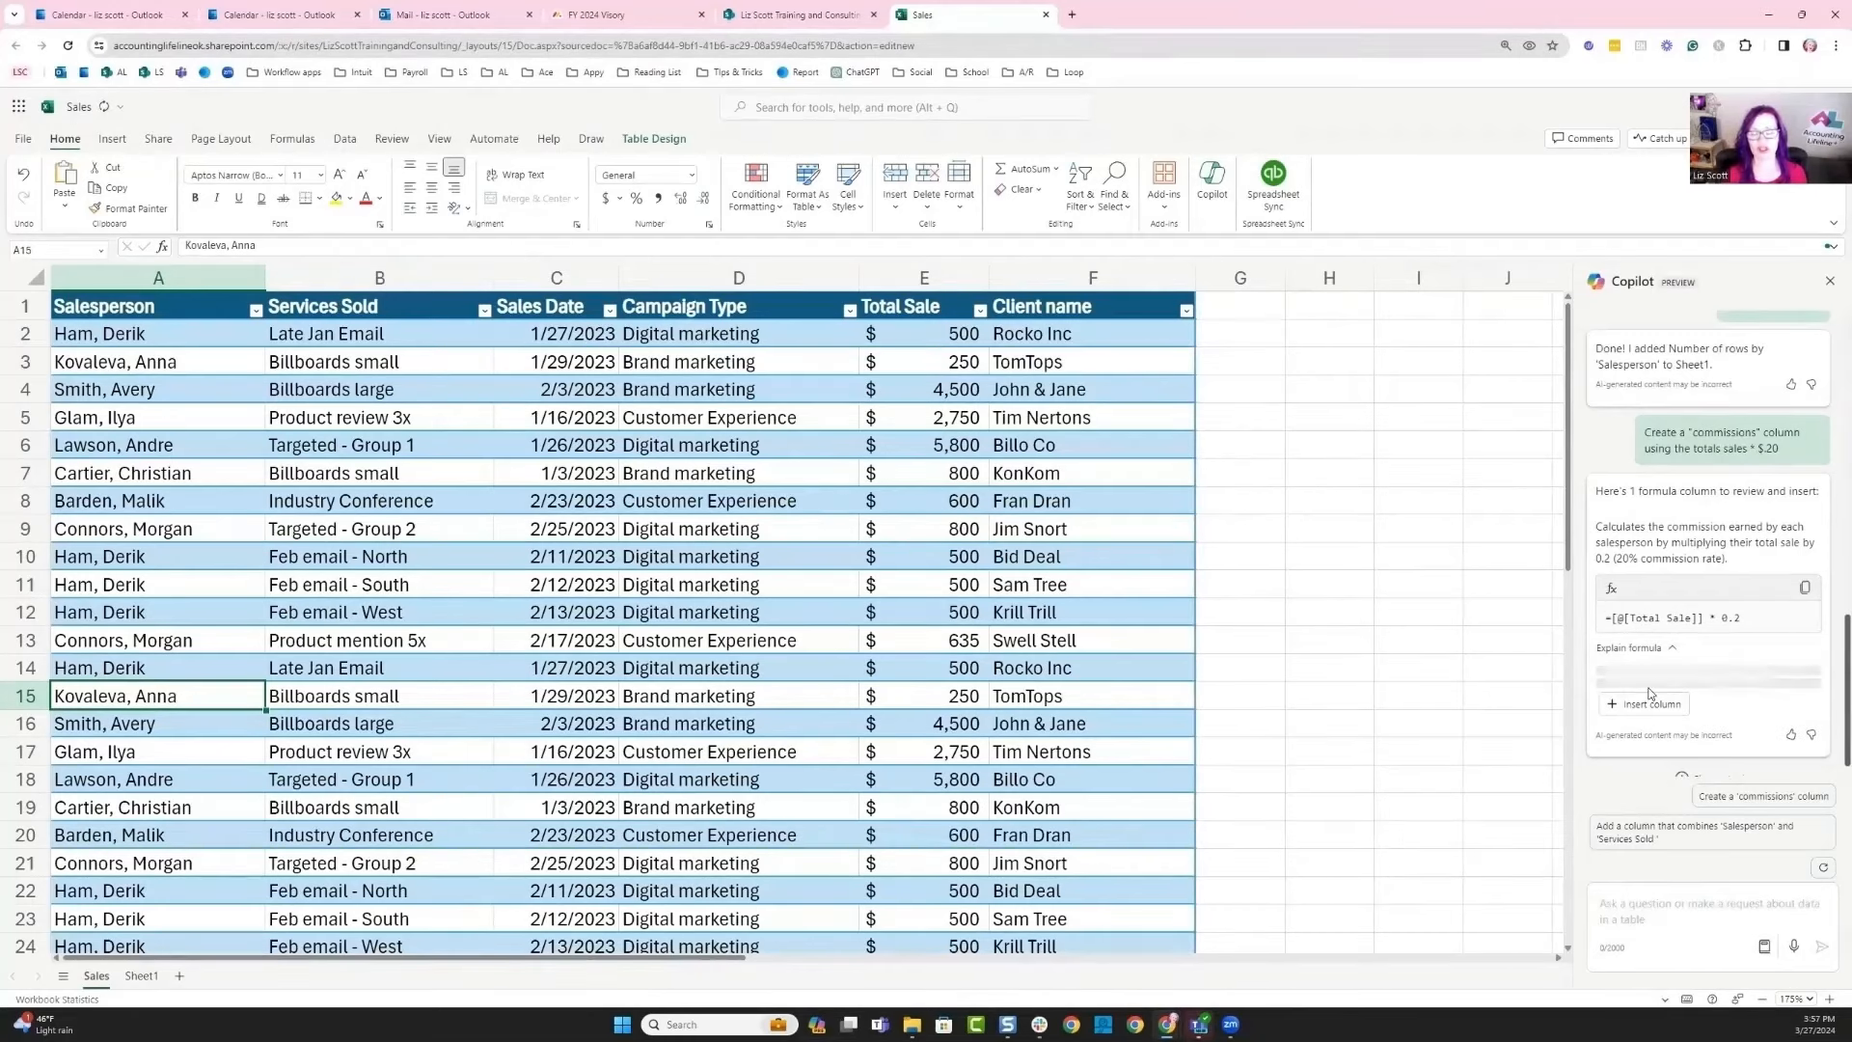
{"action": "left_click", "coordinate": [1643, 680]}
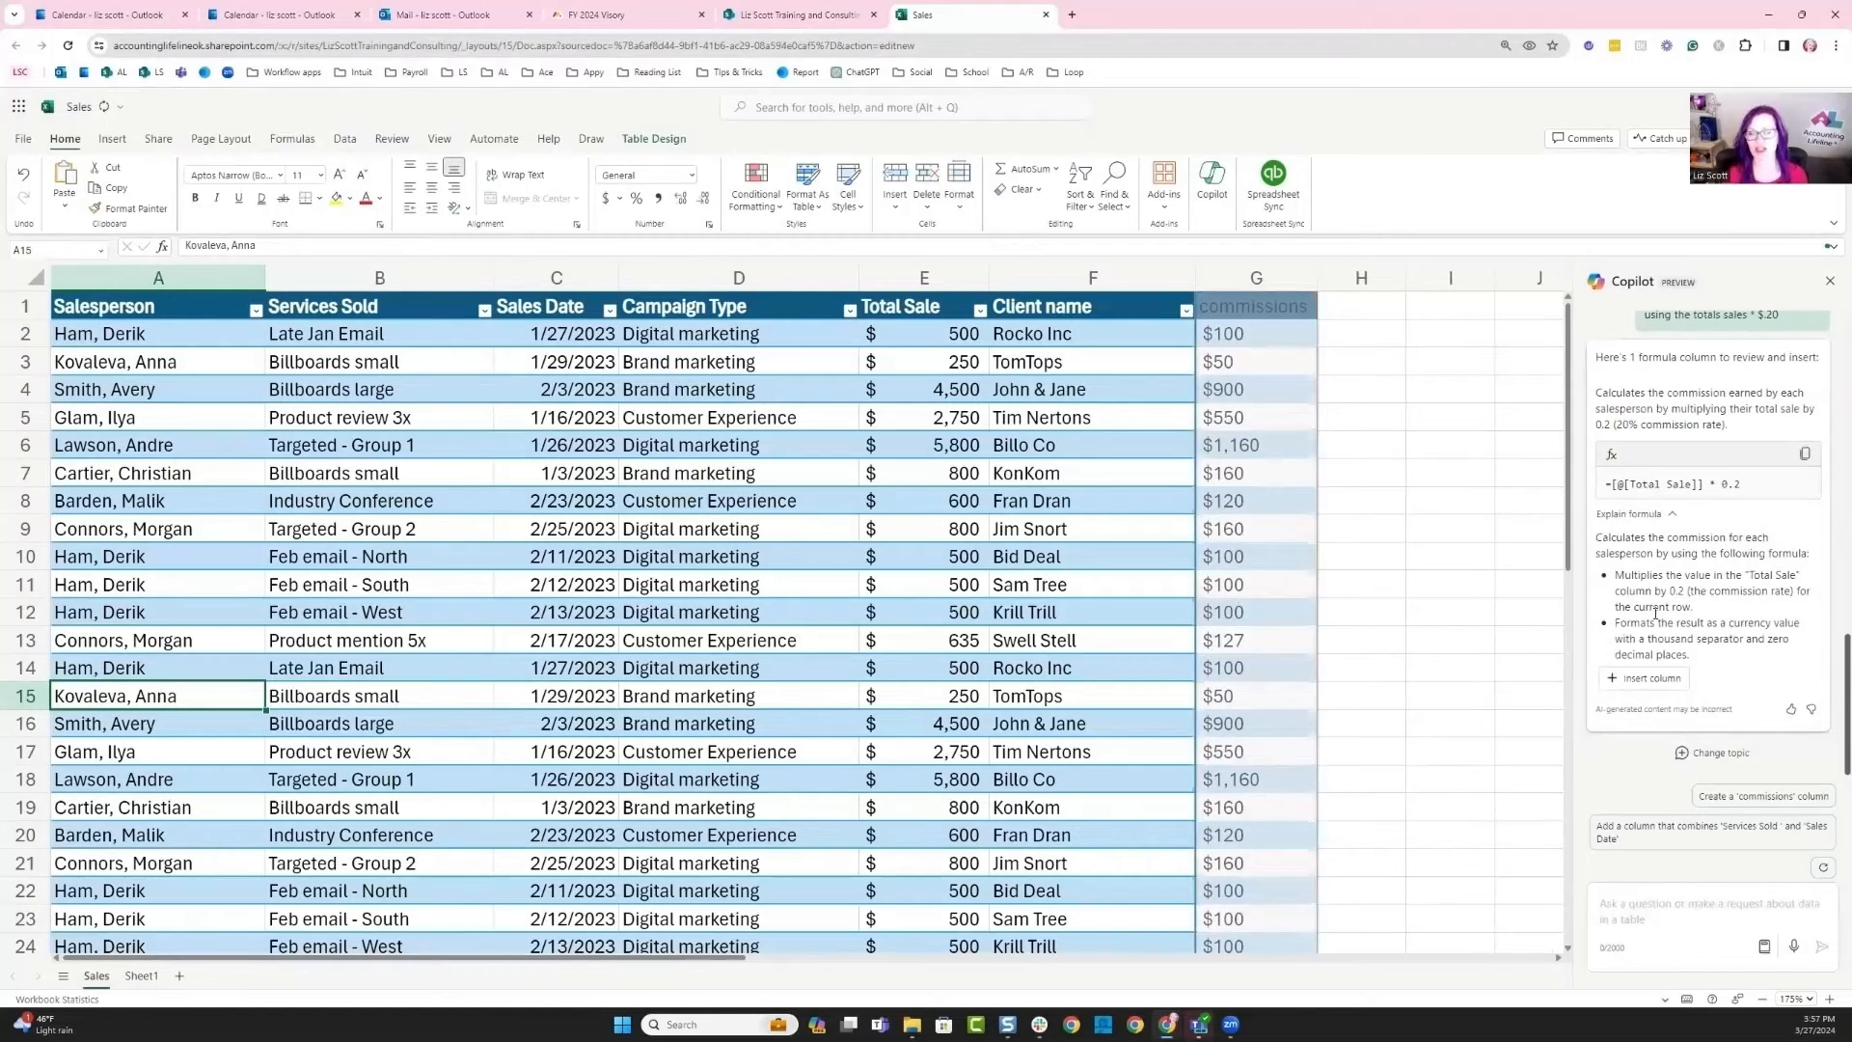
{"action": "left_click", "coordinate": [1644, 677]}
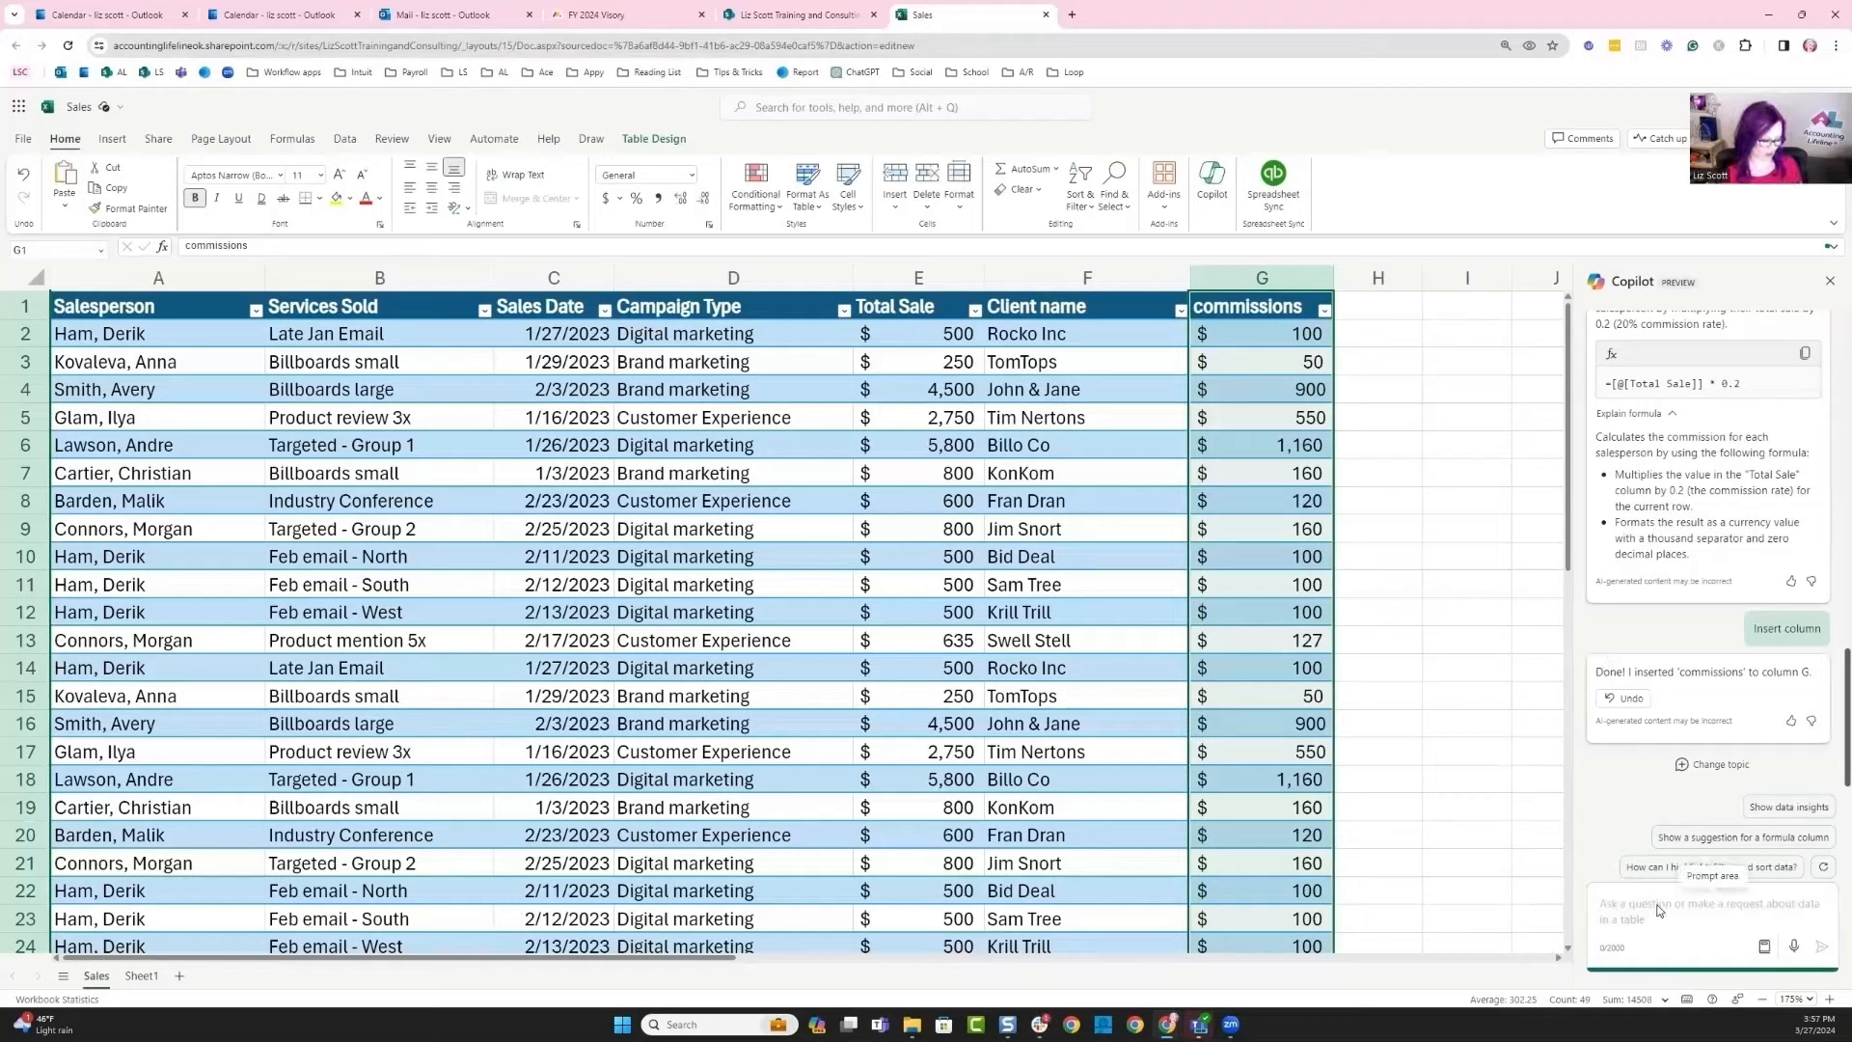
- Ask Copilot the total commissions ($14,508), place it on a new Sheet2 and return to the Sales table
{"action": "type", "text": "What is the total amount of commissions to be paid out"}
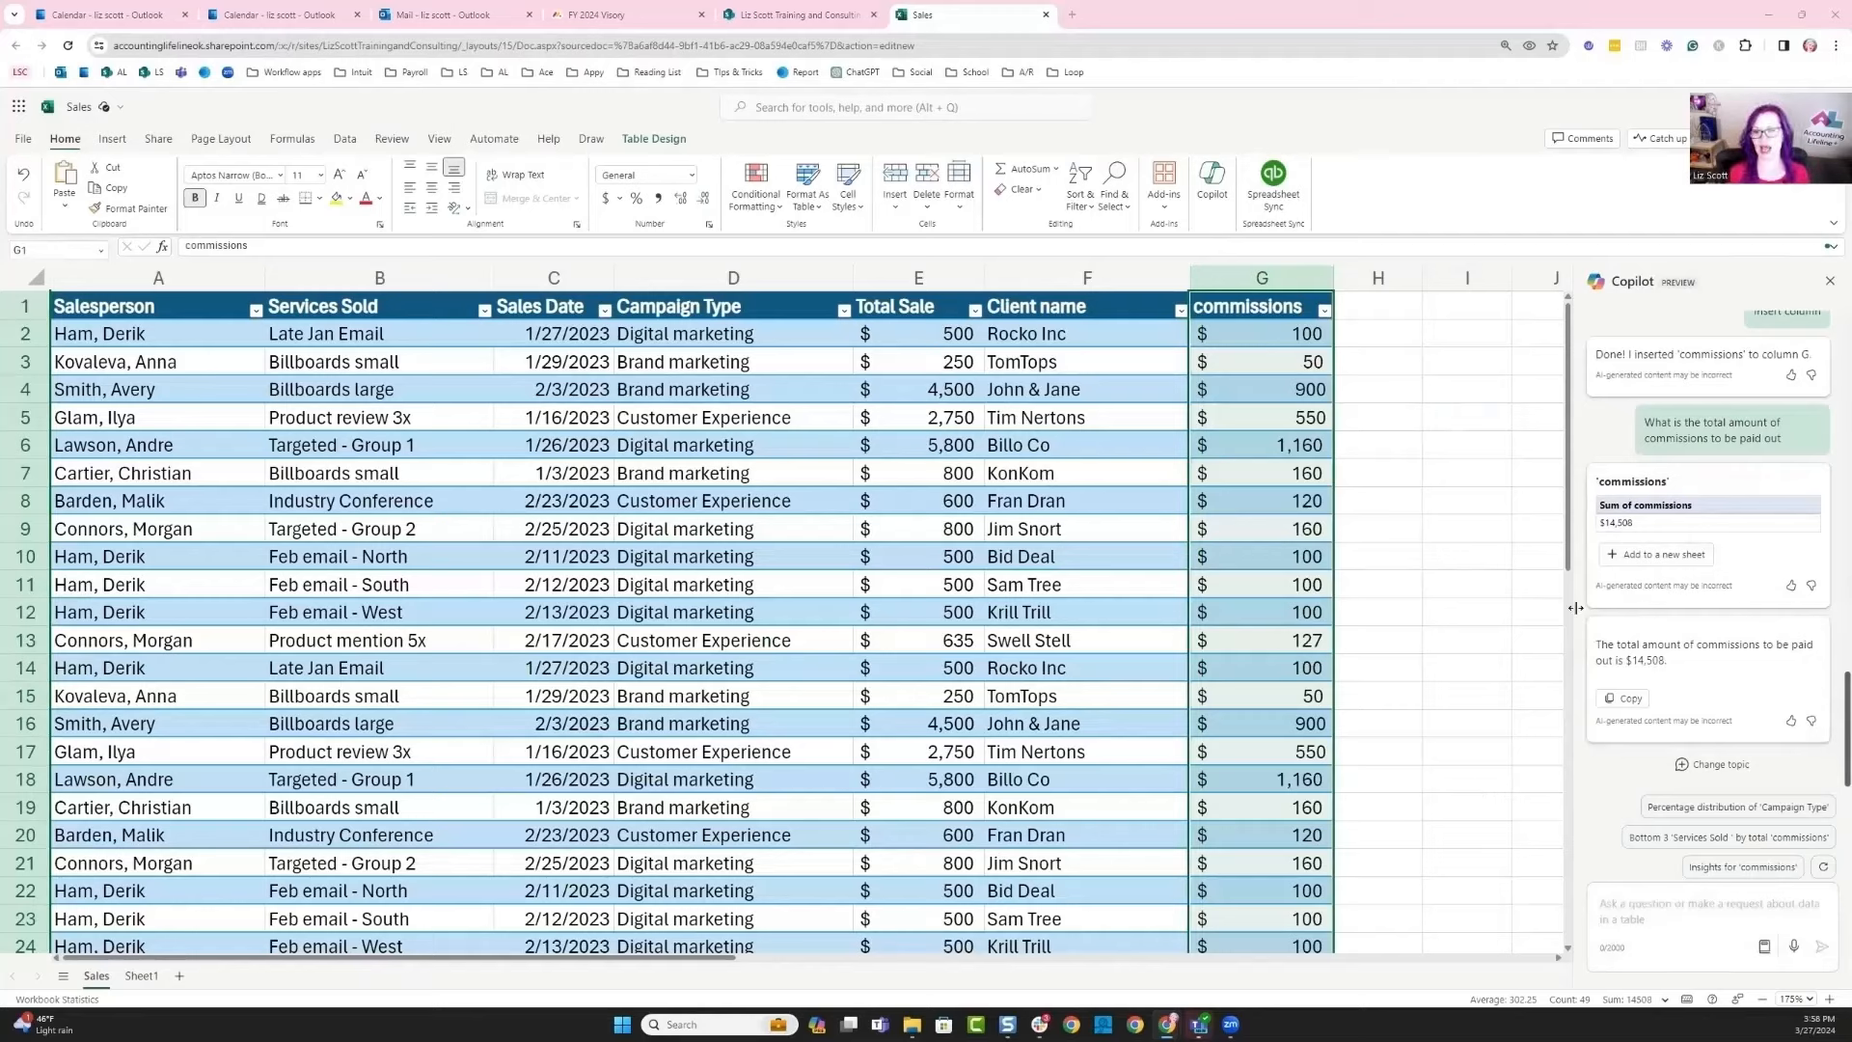
{"action": "left_click", "coordinate": [1657, 569]}
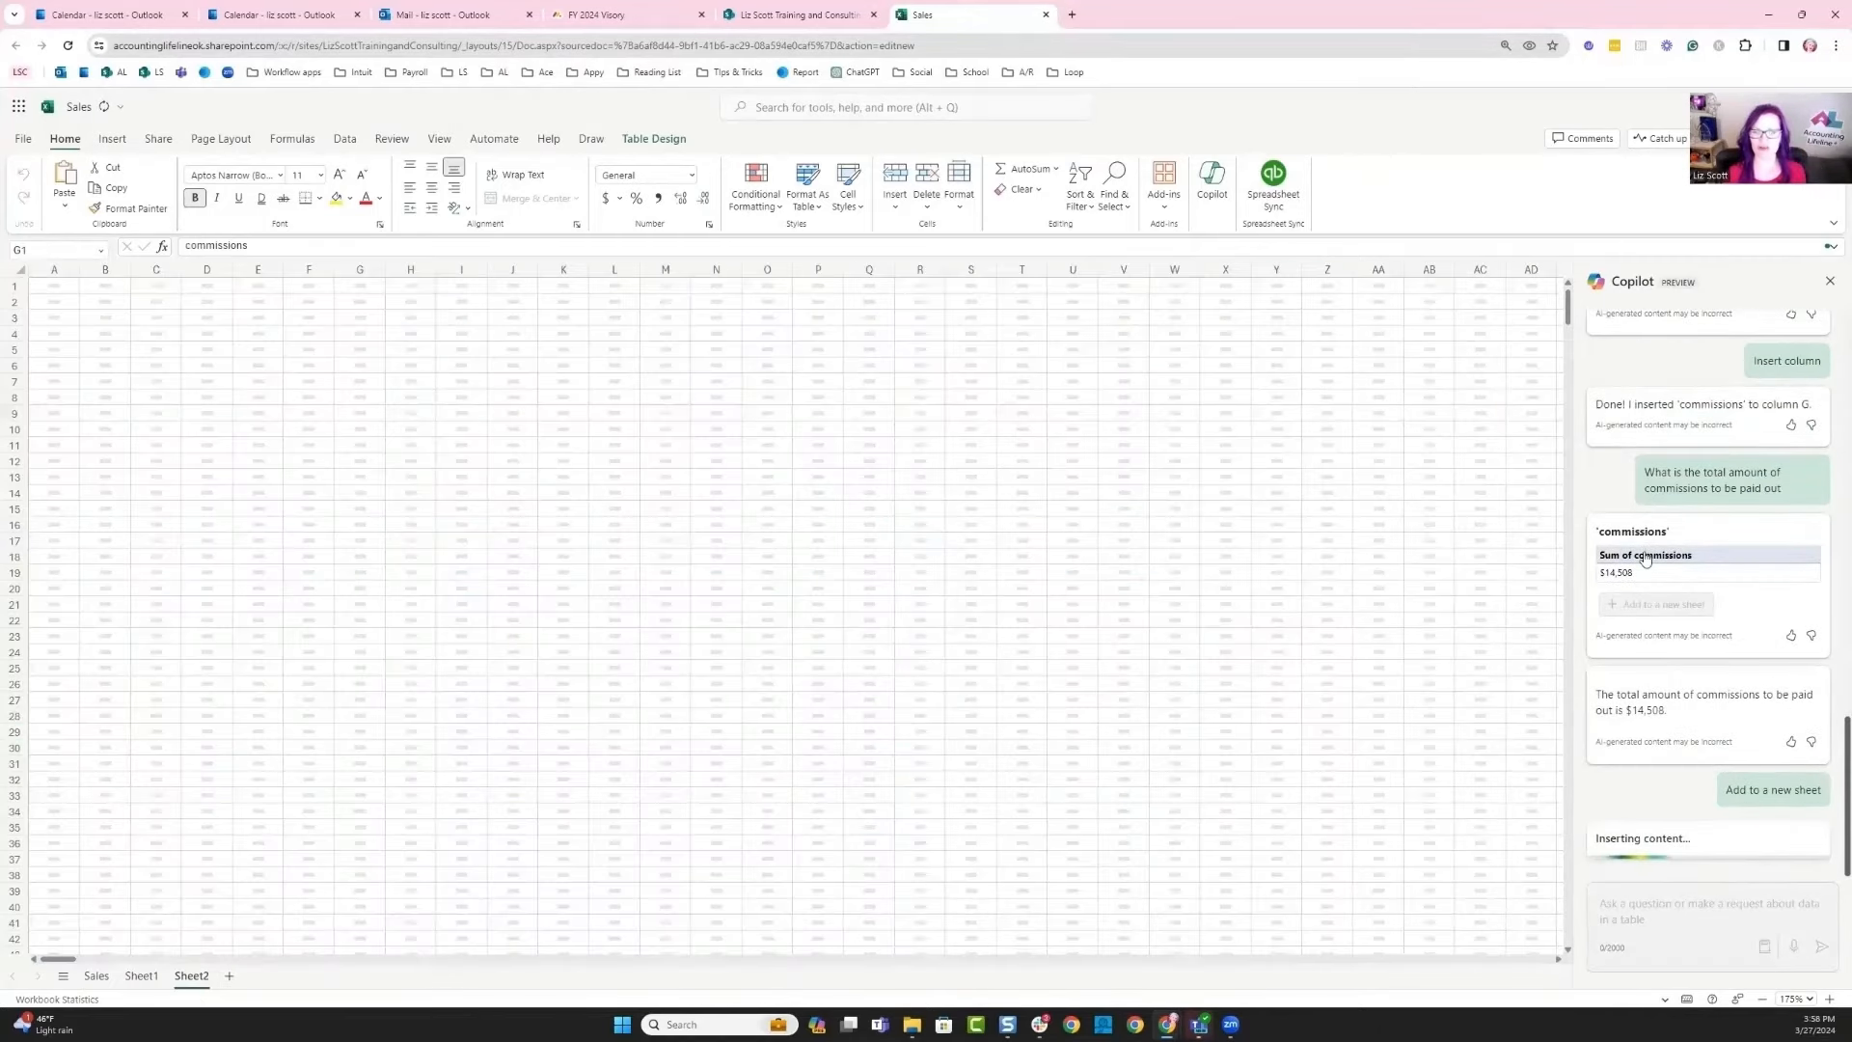
{"action": "left_click", "coordinate": [1770, 788]}
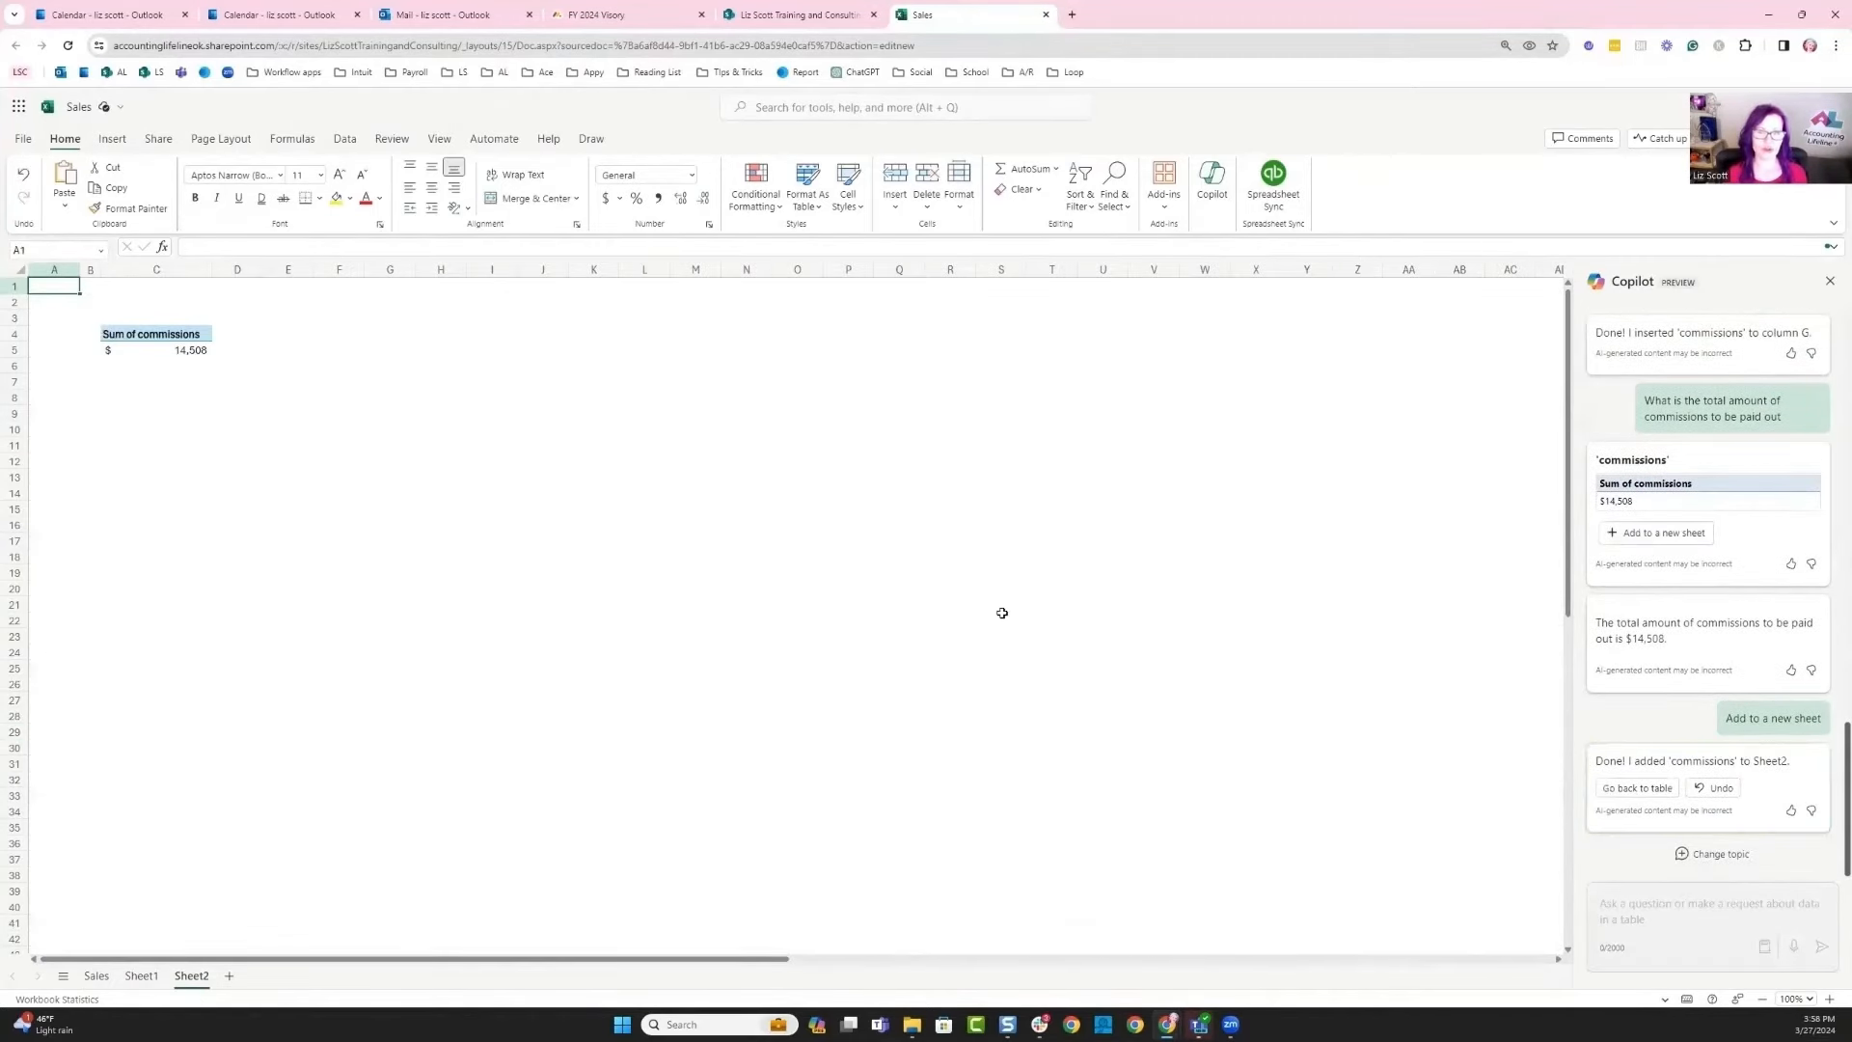
{"action": "left_click", "coordinate": [96, 982]}
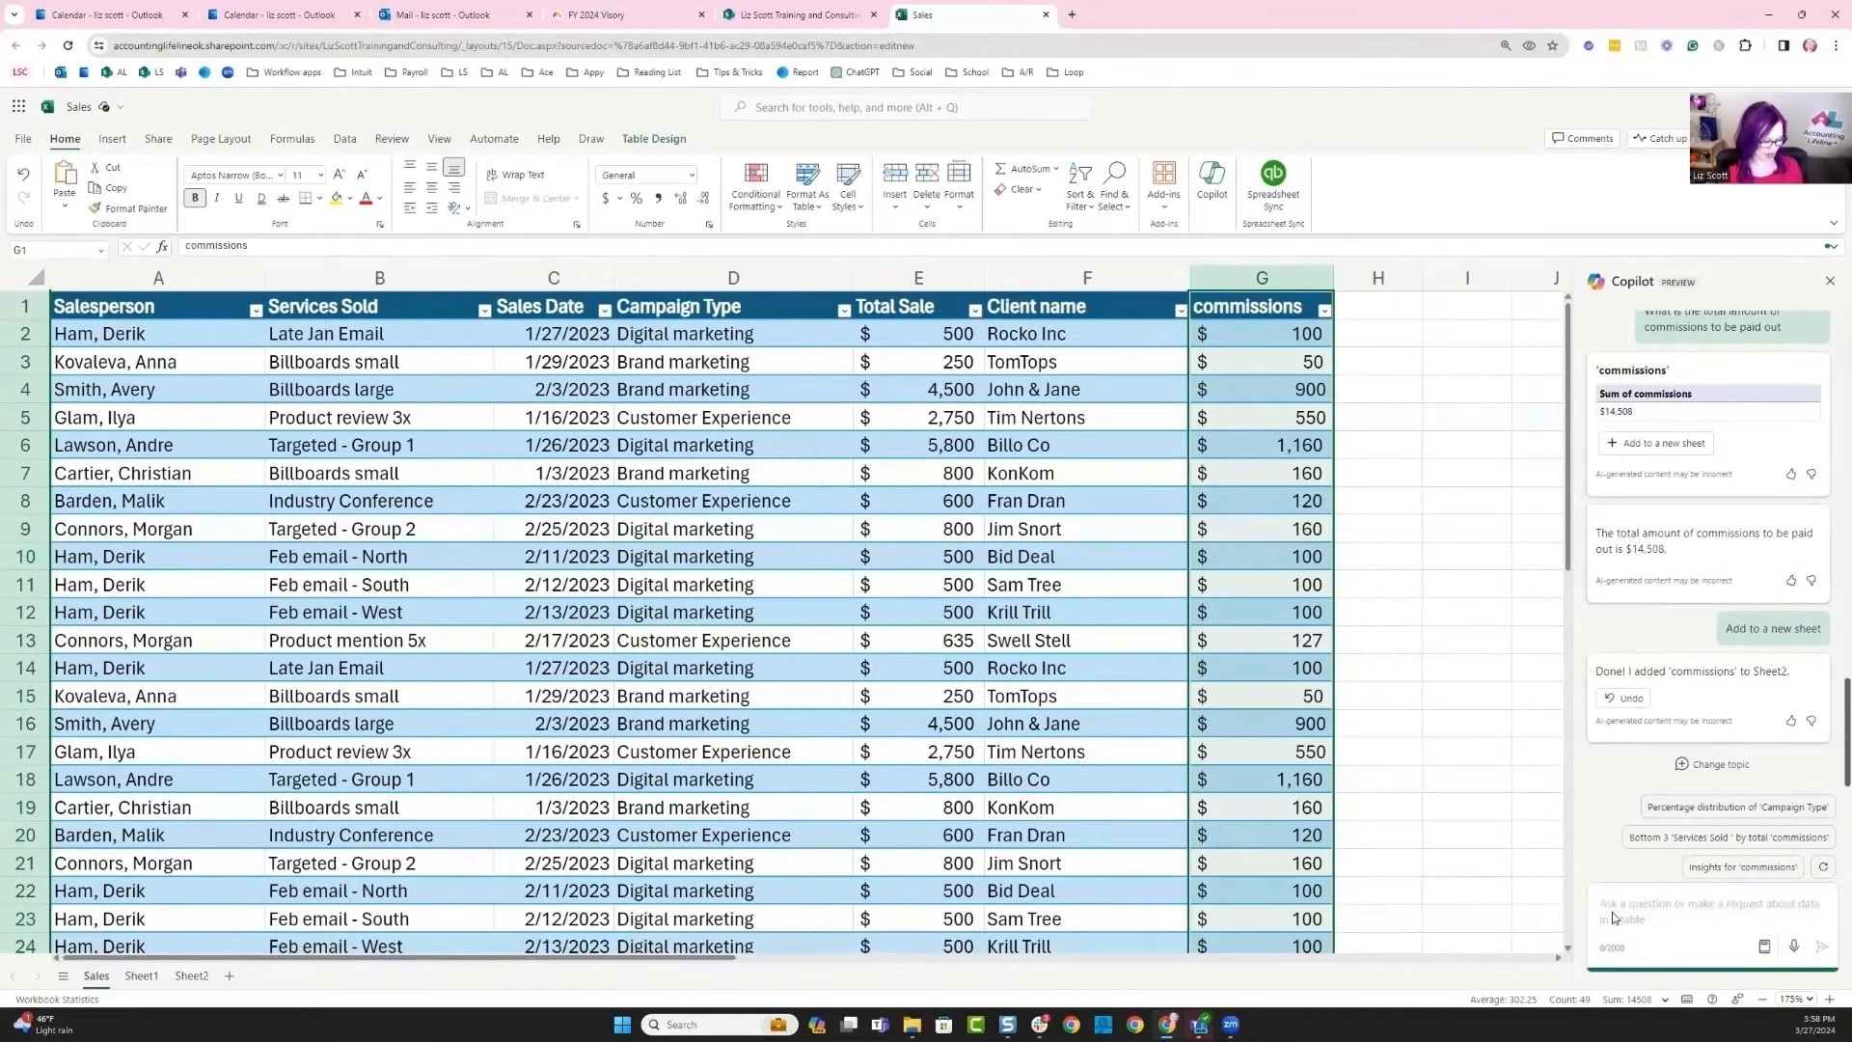
- Ask Copilot for a line chart of commissions per salesperson, add it to Sheet3 and show the pivot's field layout
{"action": "type", "text": "Create a line chart for each salesperson and total commissions earned"}
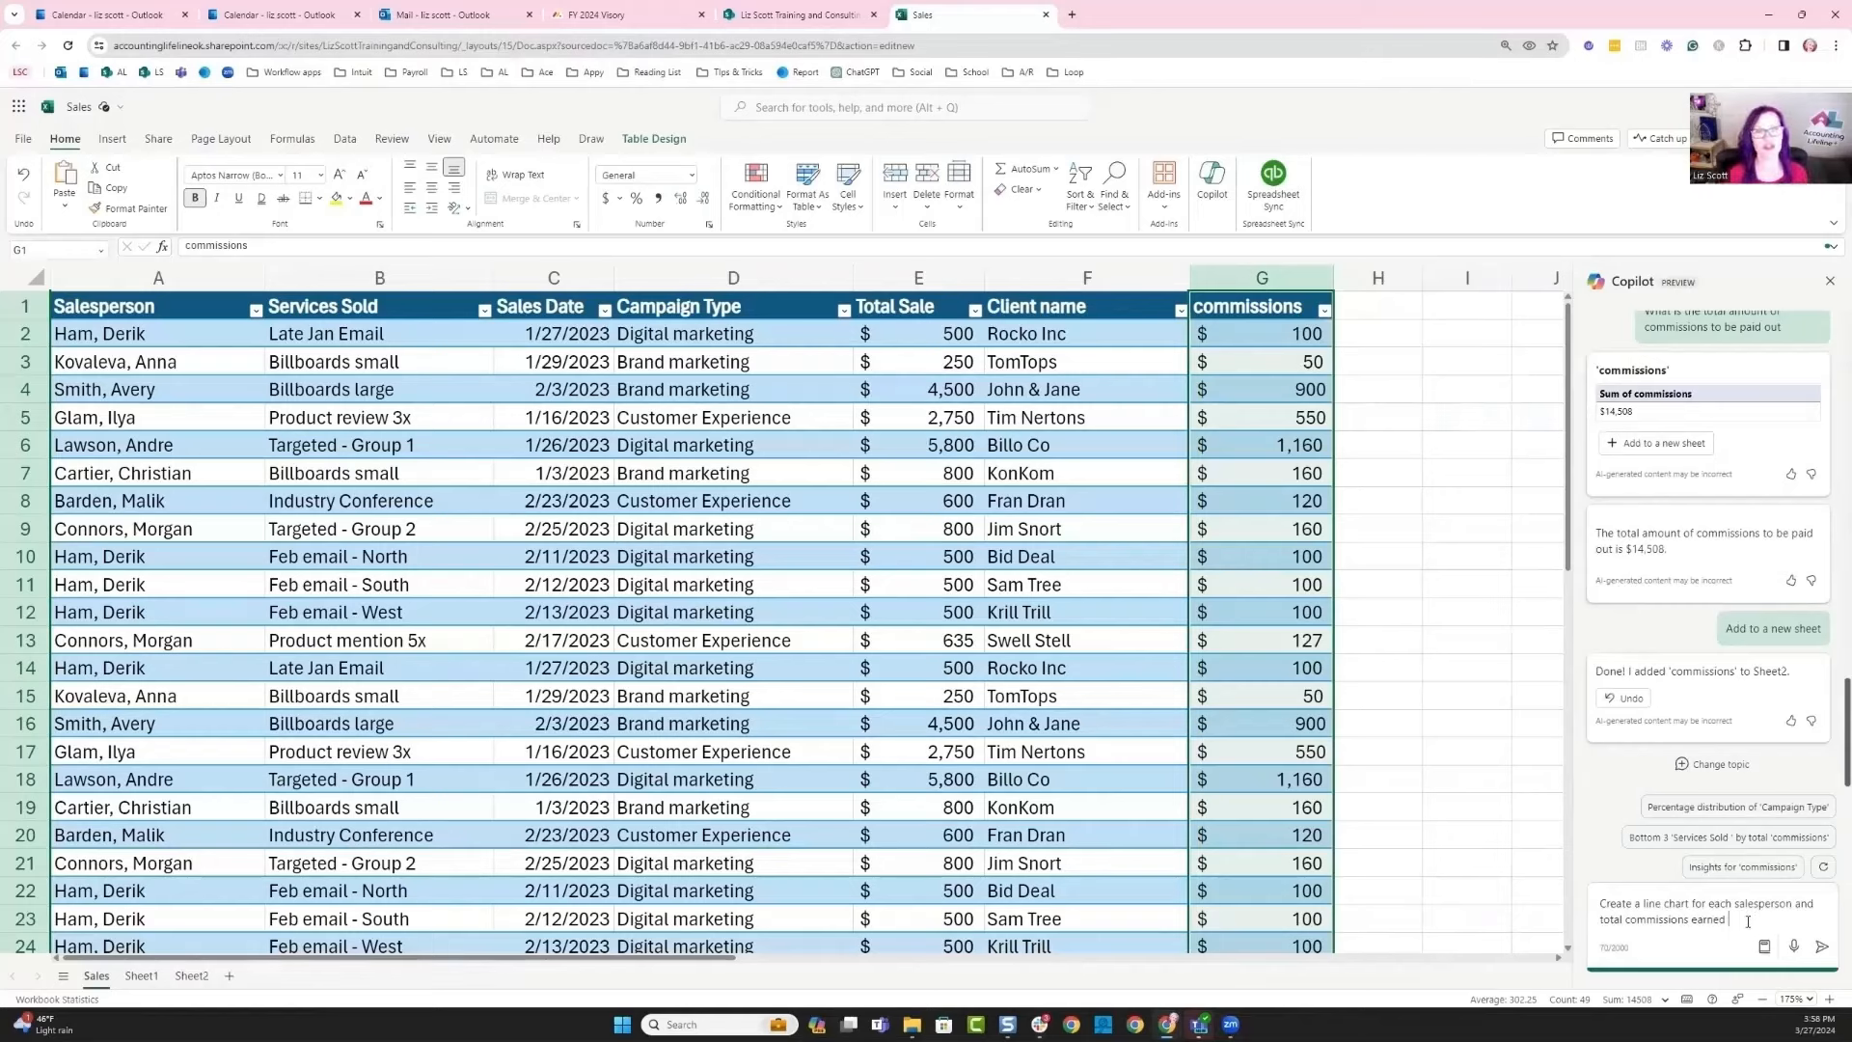
{"action": "left_click", "coordinate": [1824, 945]}
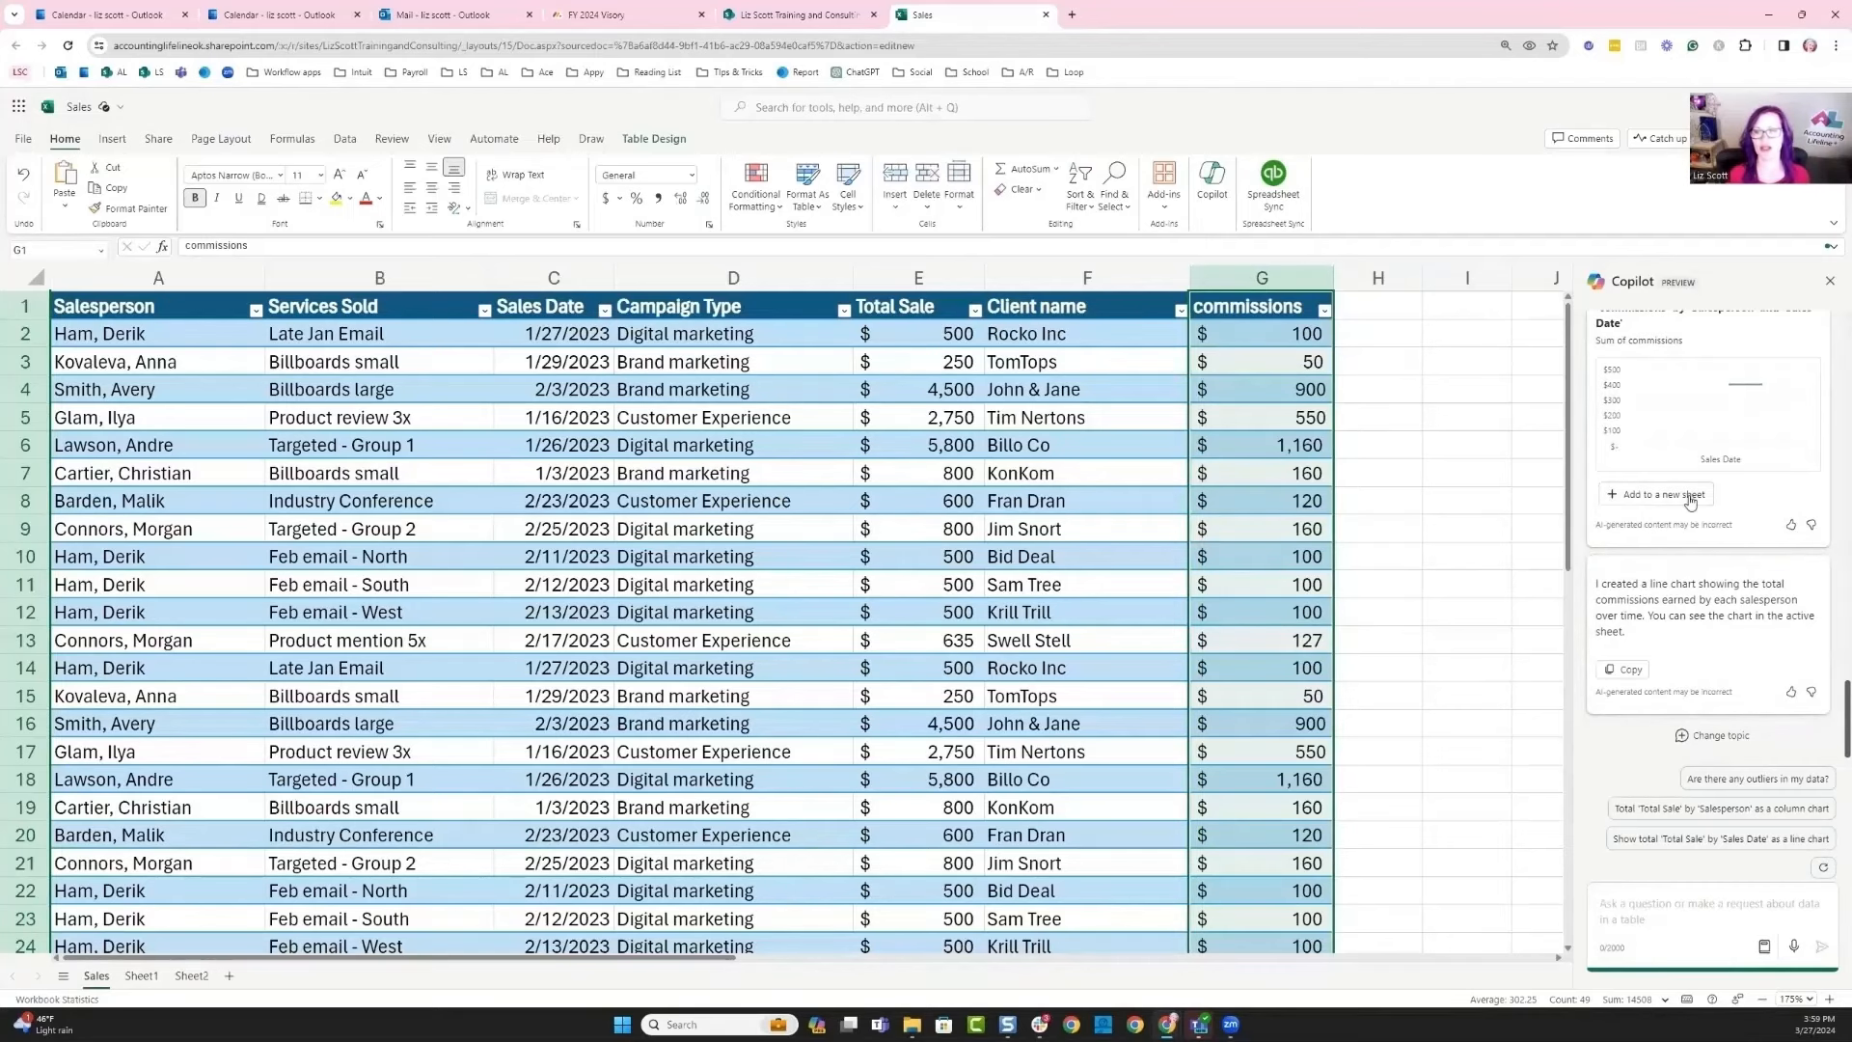
{"action": "left_click", "coordinate": [1659, 494]}
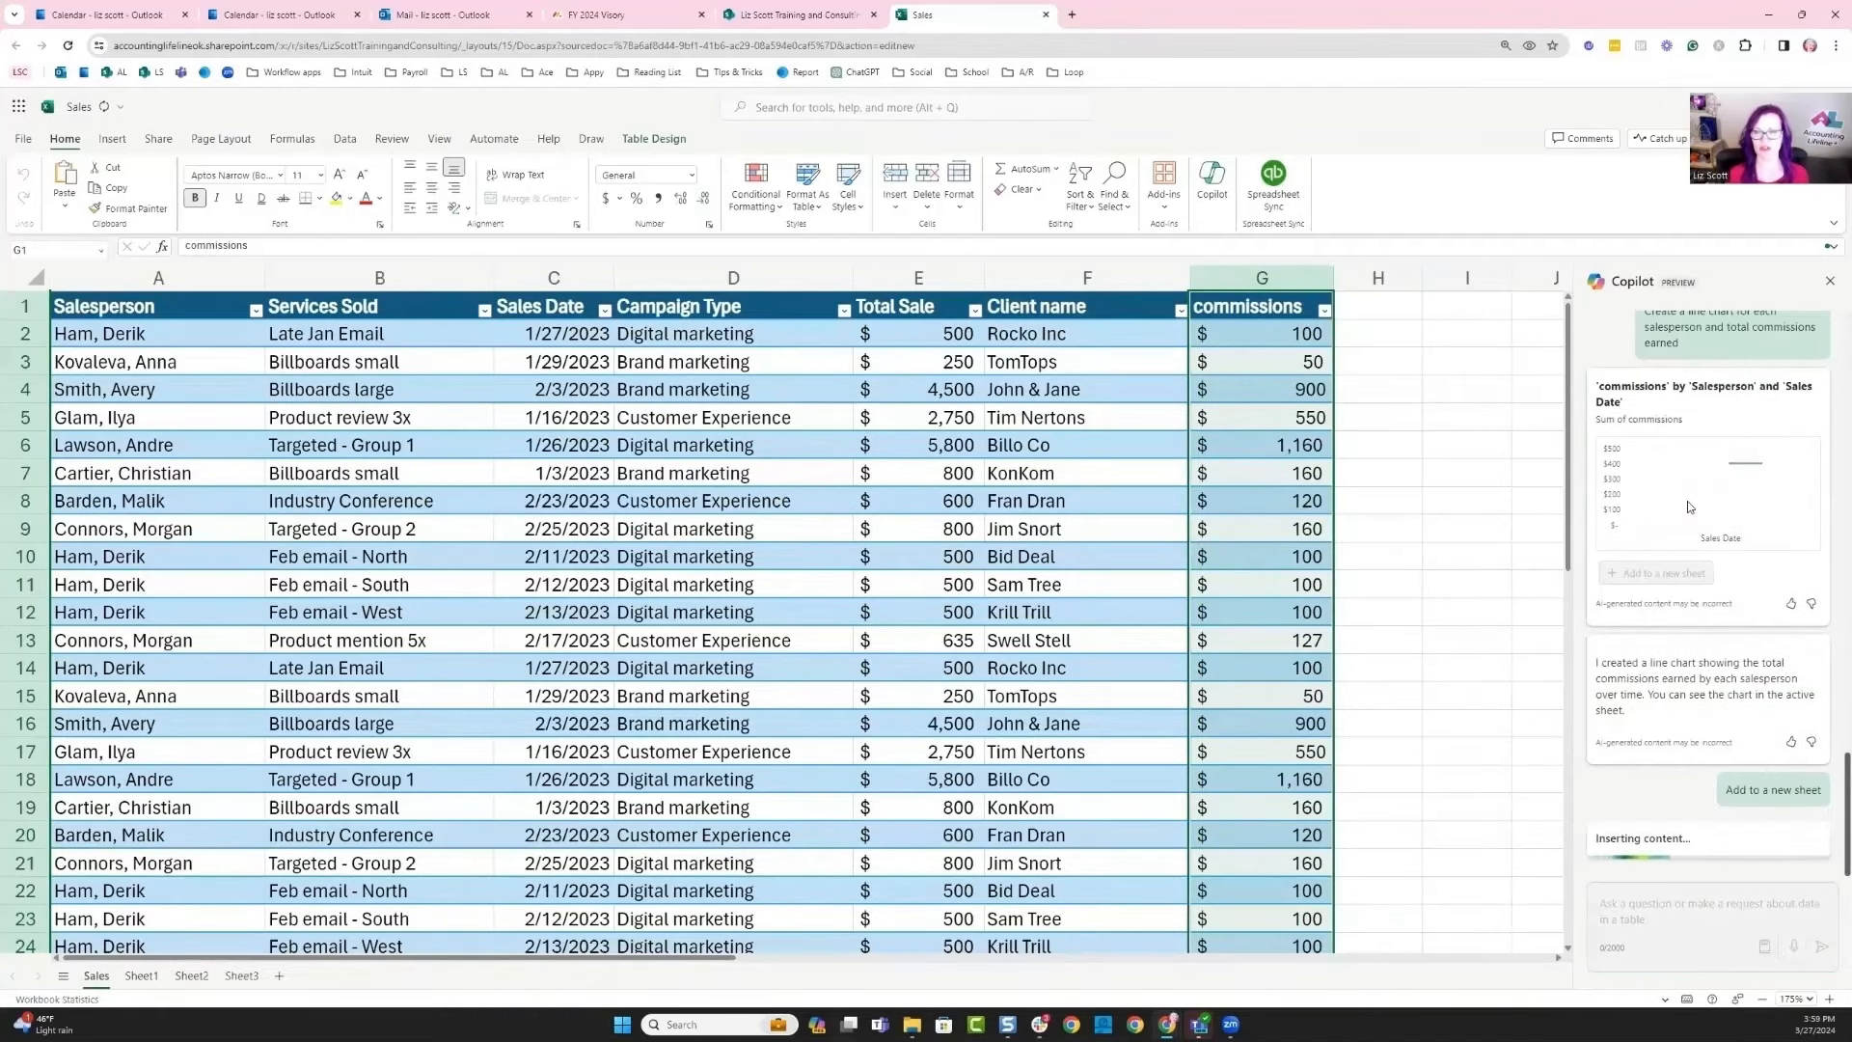
{"action": "left_click", "coordinate": [1771, 792]}
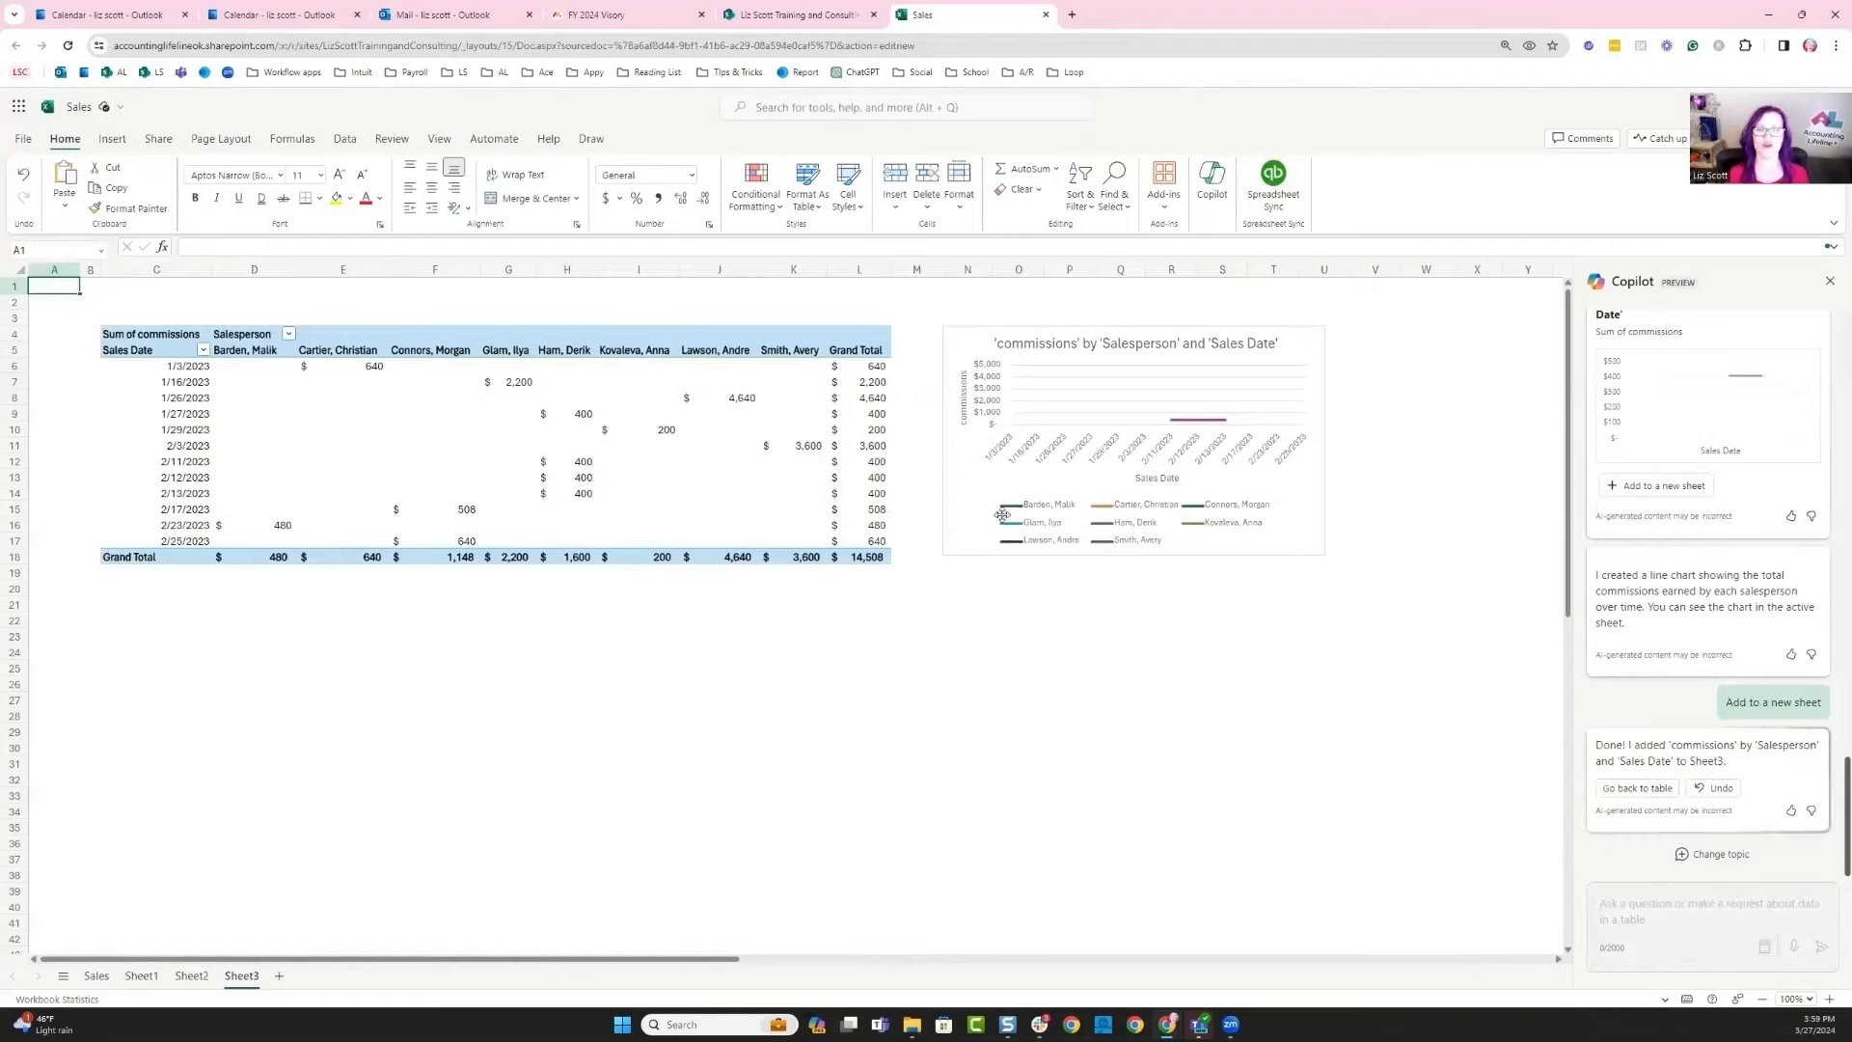
{"action": "mouse_move", "coordinate": [1055, 601]}
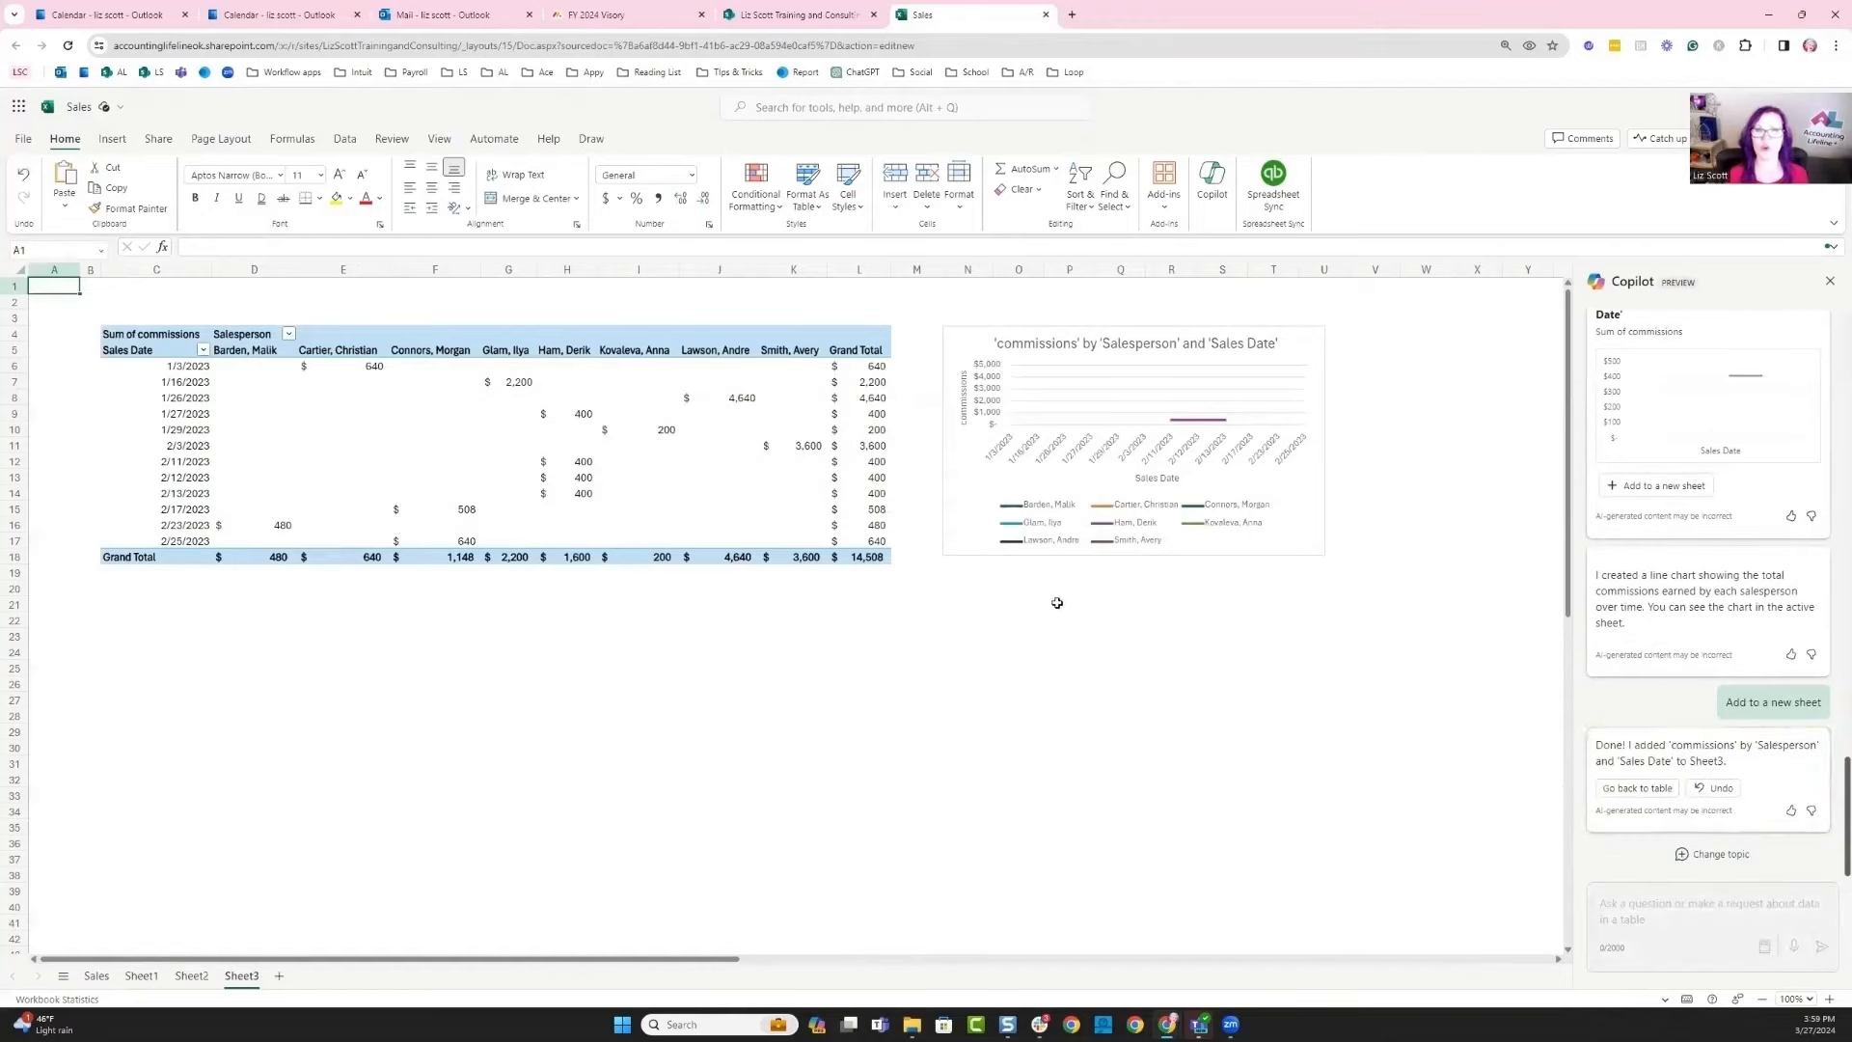
{"action": "mouse_move", "coordinate": [573, 461]}
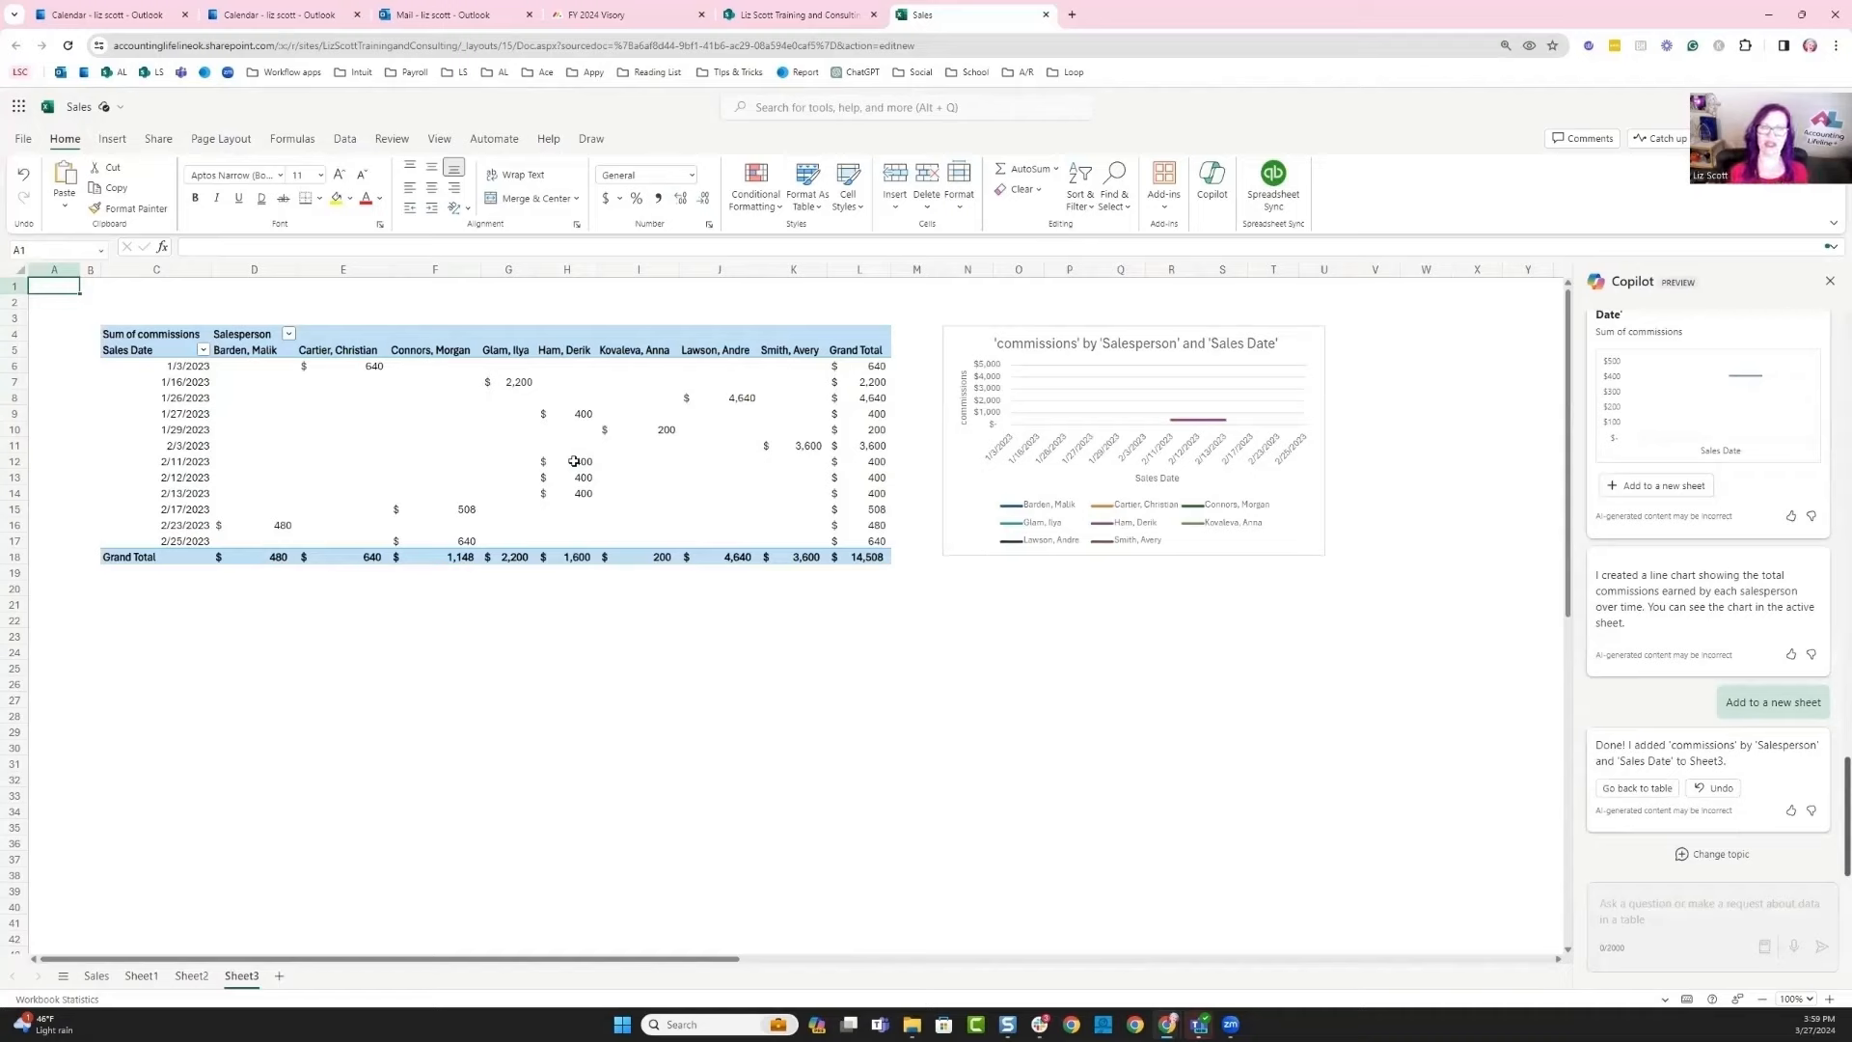
{"action": "mouse_move", "coordinate": [611, 524]}
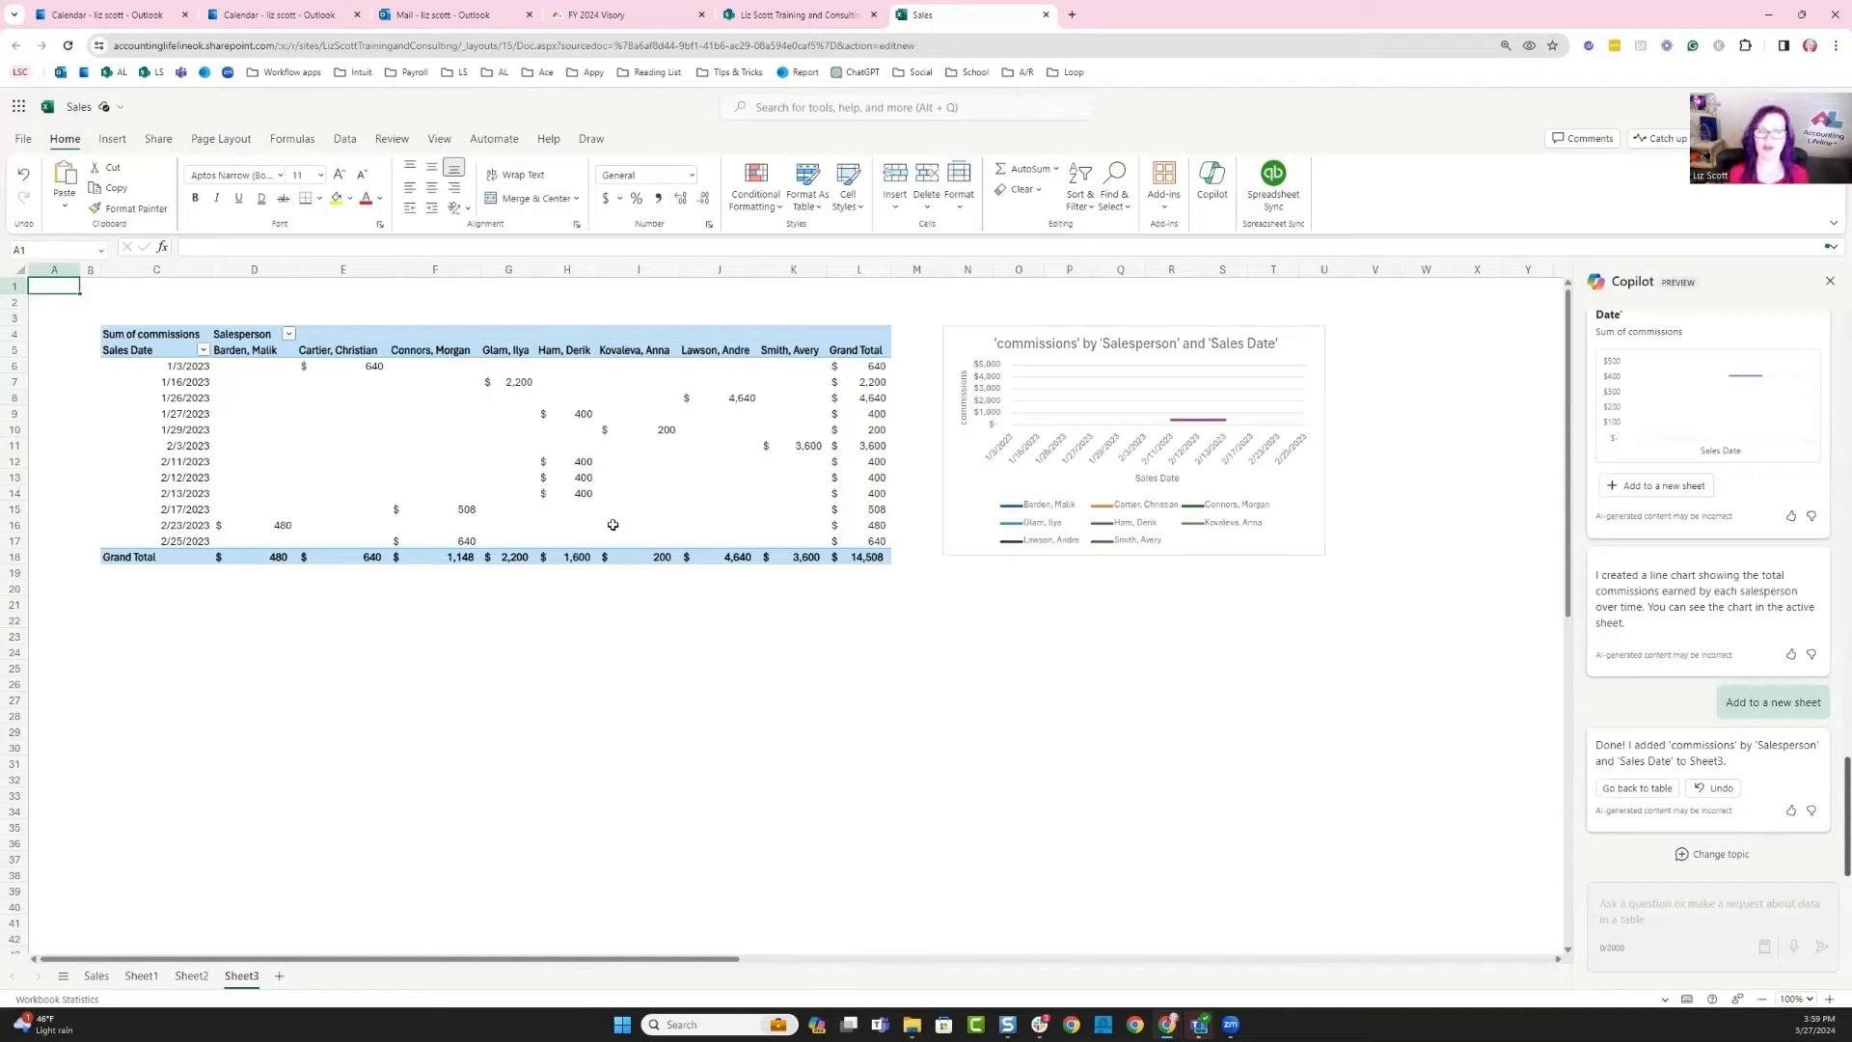
{"action": "mouse_move", "coordinate": [1068, 522]}
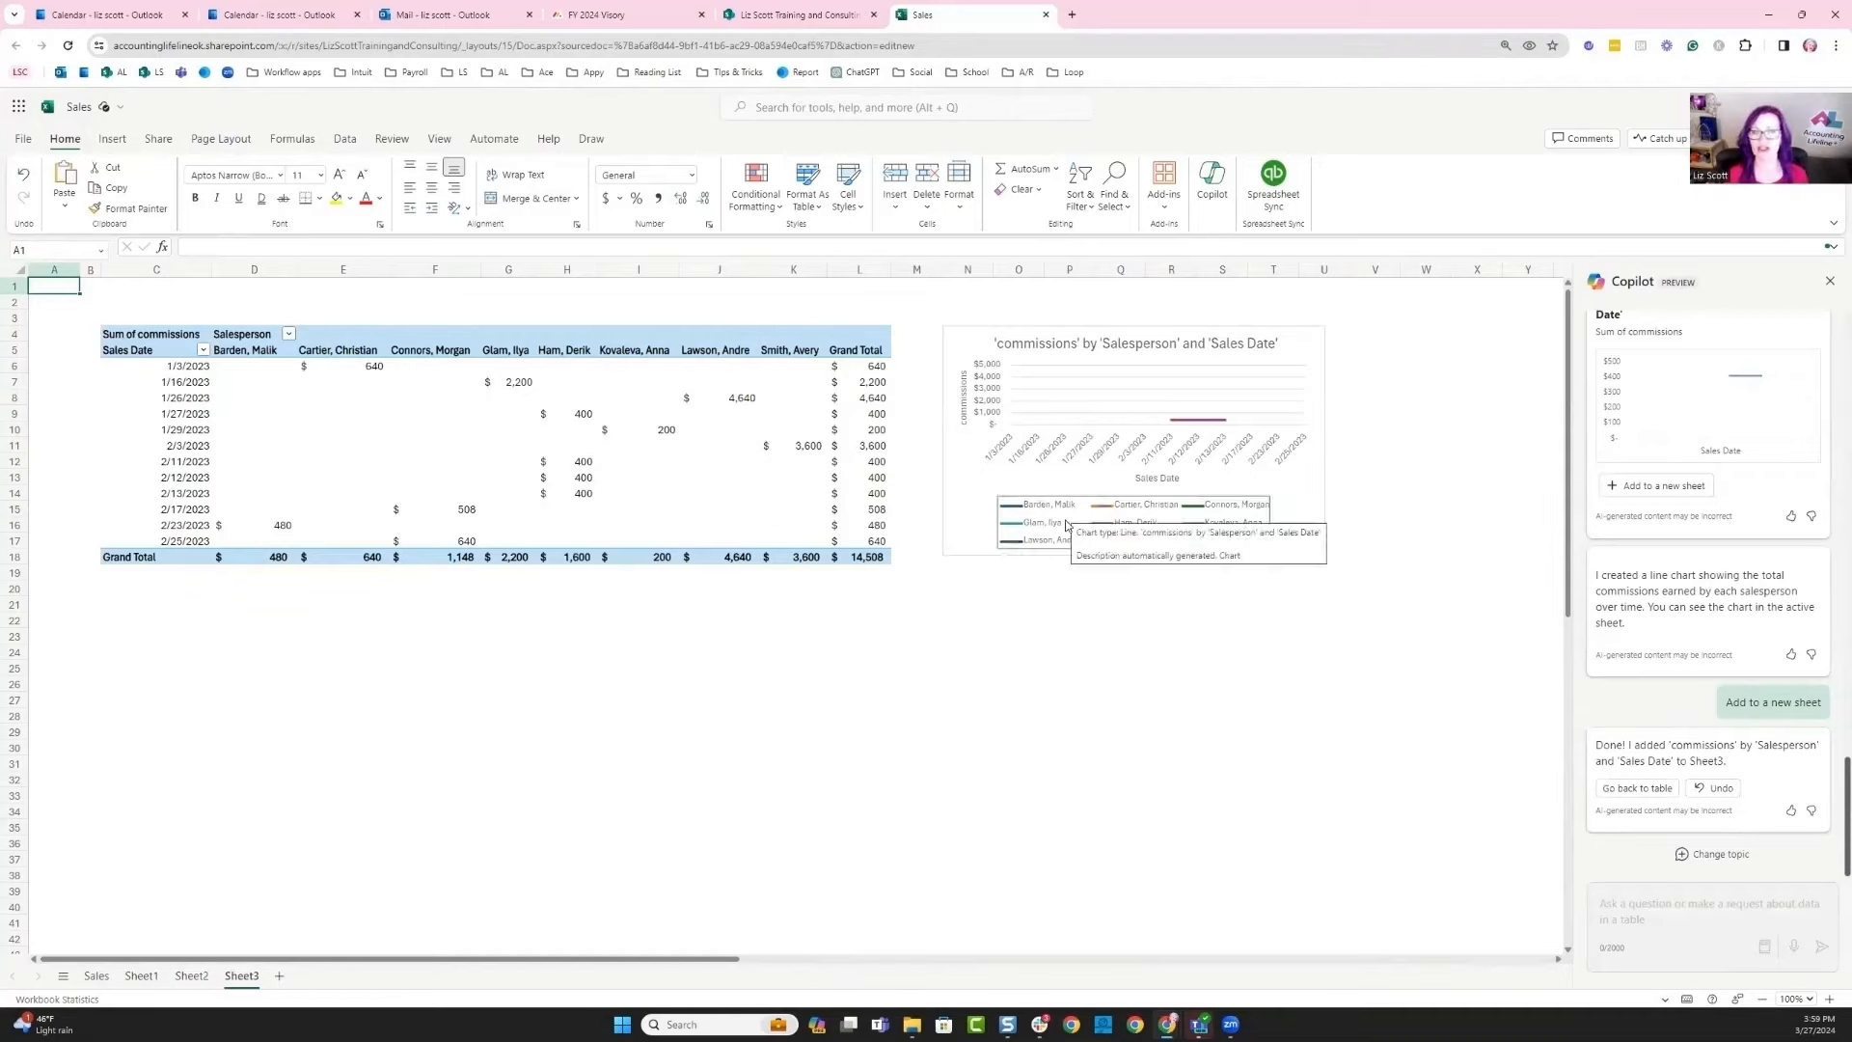
{"action": "mouse_move", "coordinate": [1070, 660]}
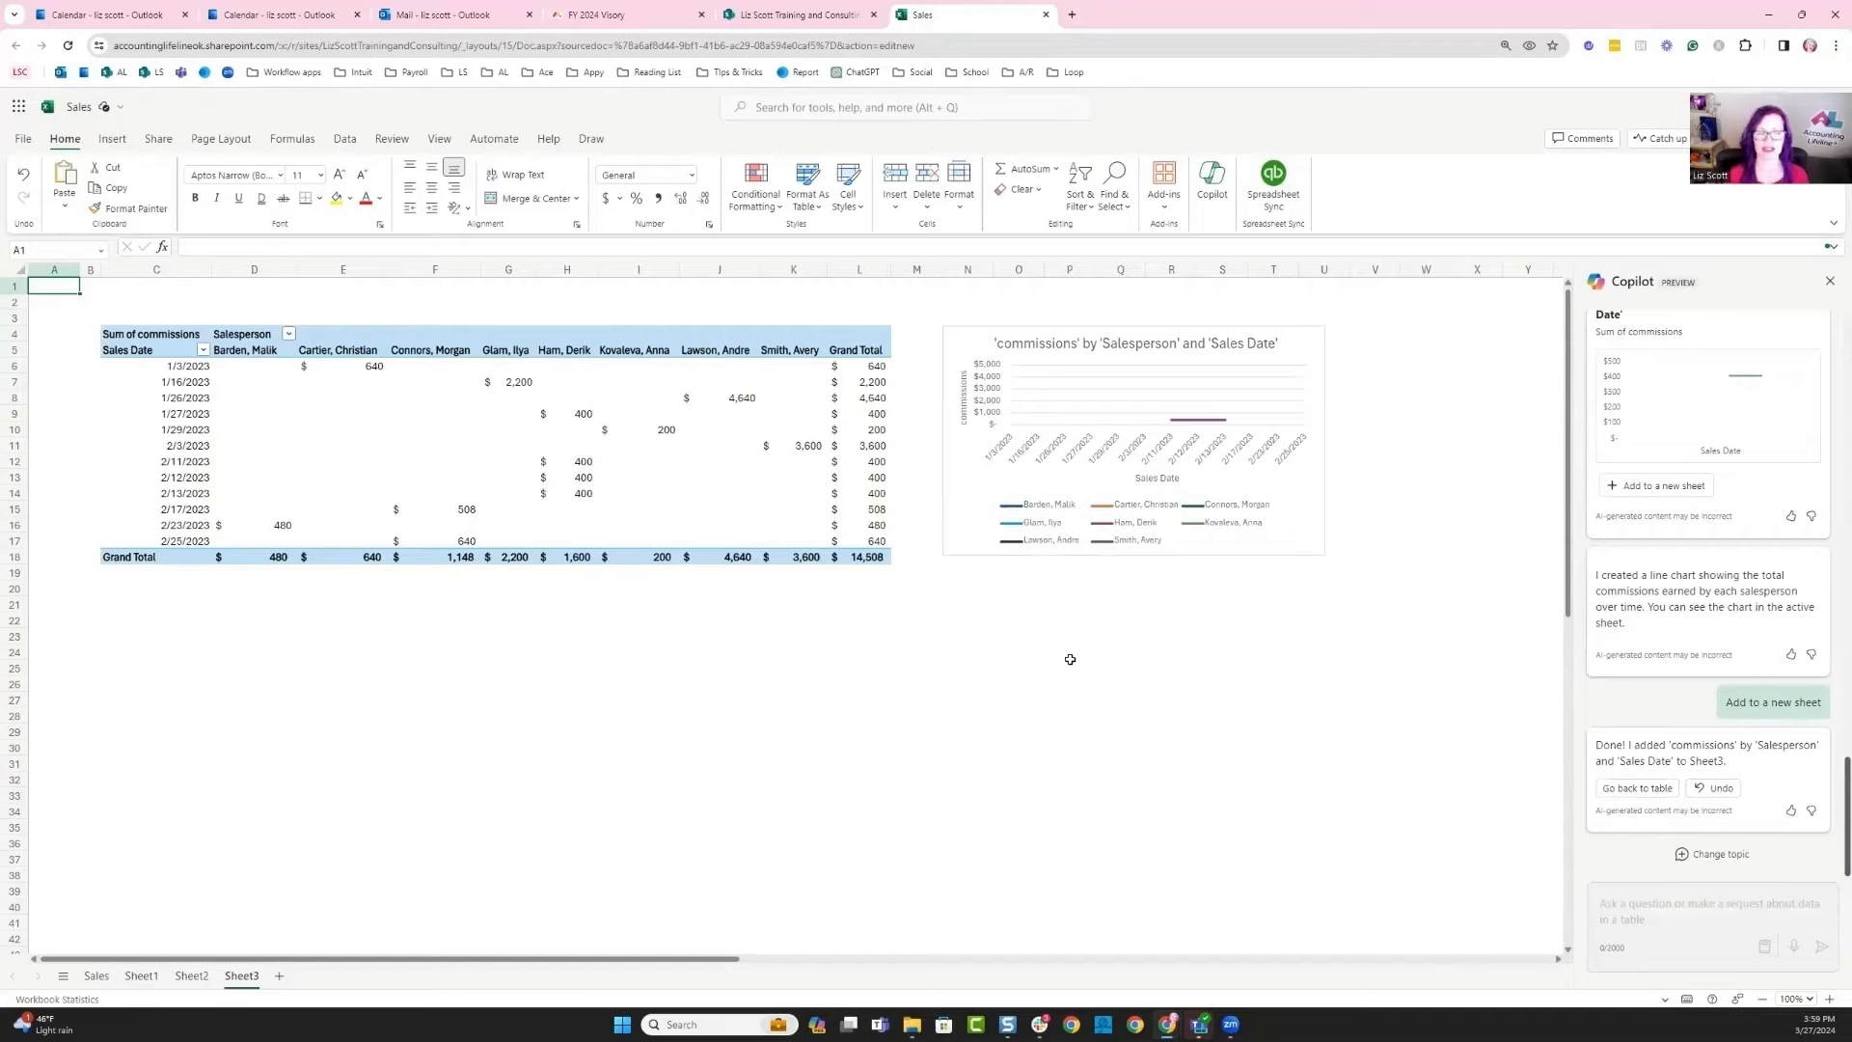
{"action": "left_click", "coordinate": [859, 556]}
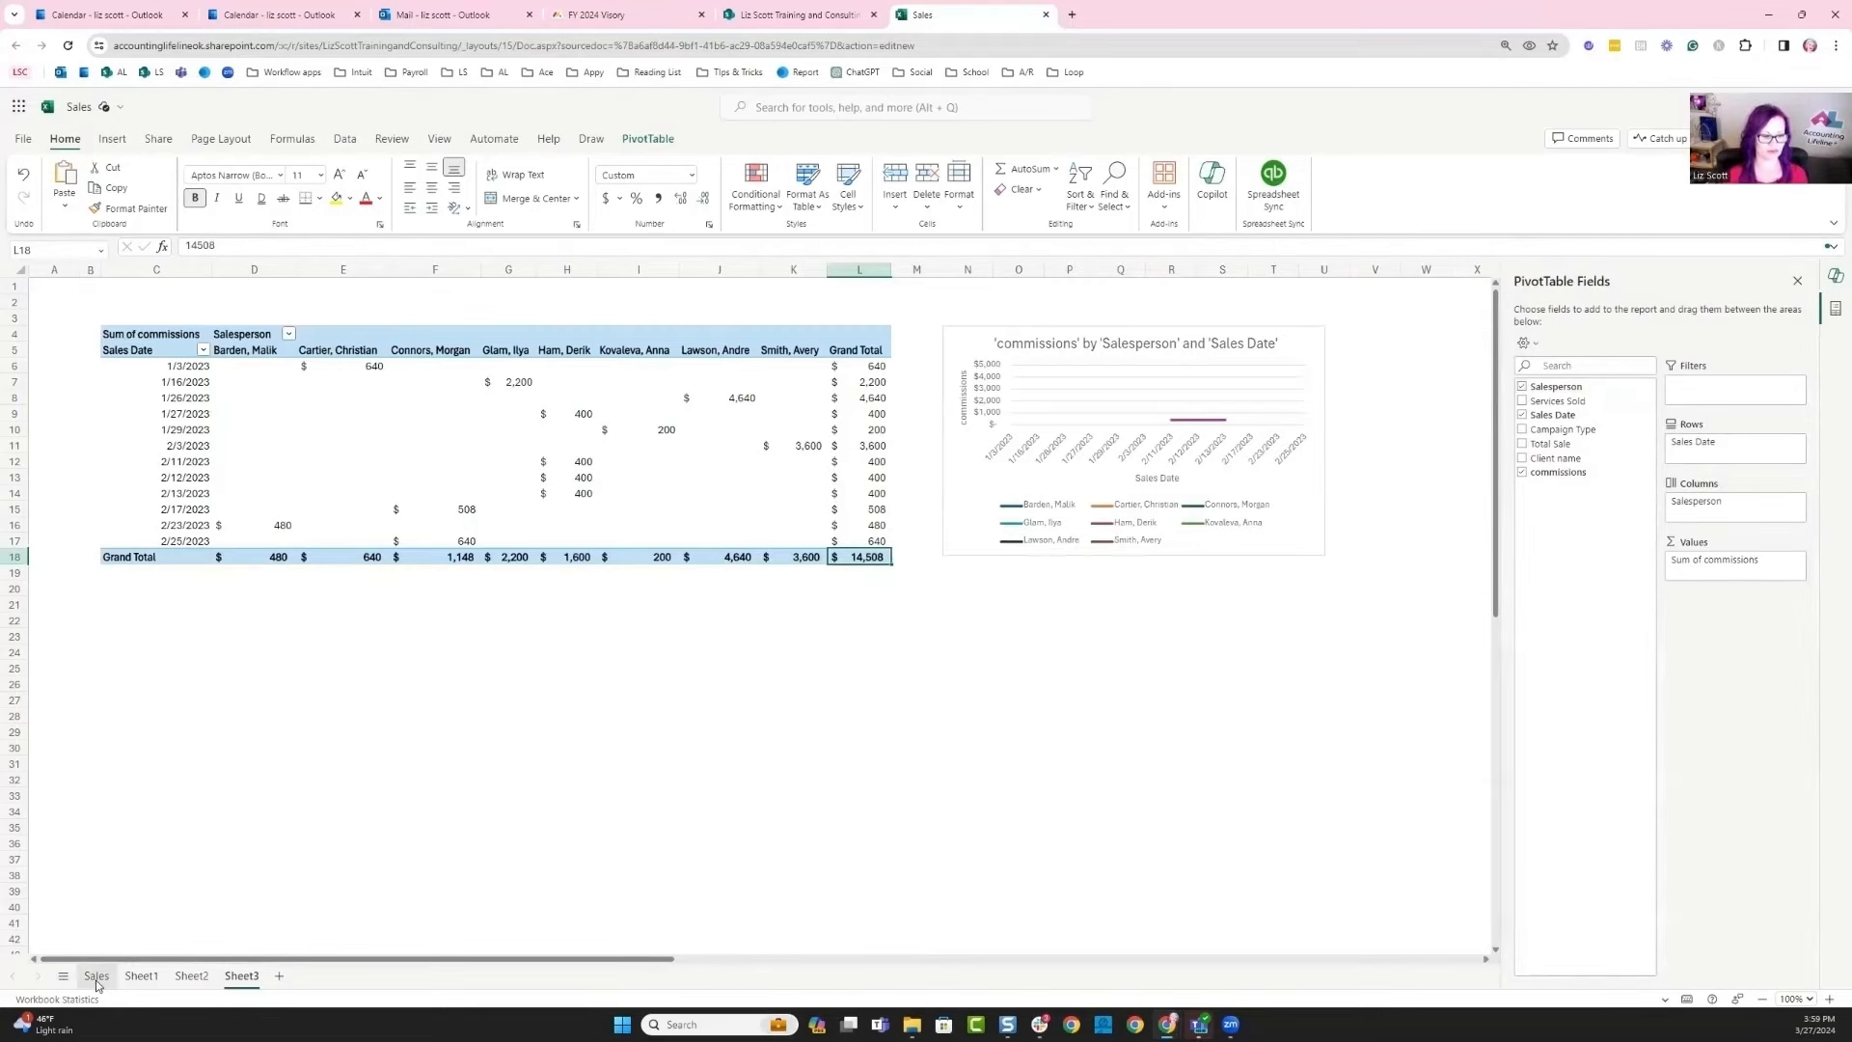
- Ask Copilot for a pivot of services sold by total sales with counts, then return to the Sales sheet
{"action": "left_click", "coordinate": [97, 974]}
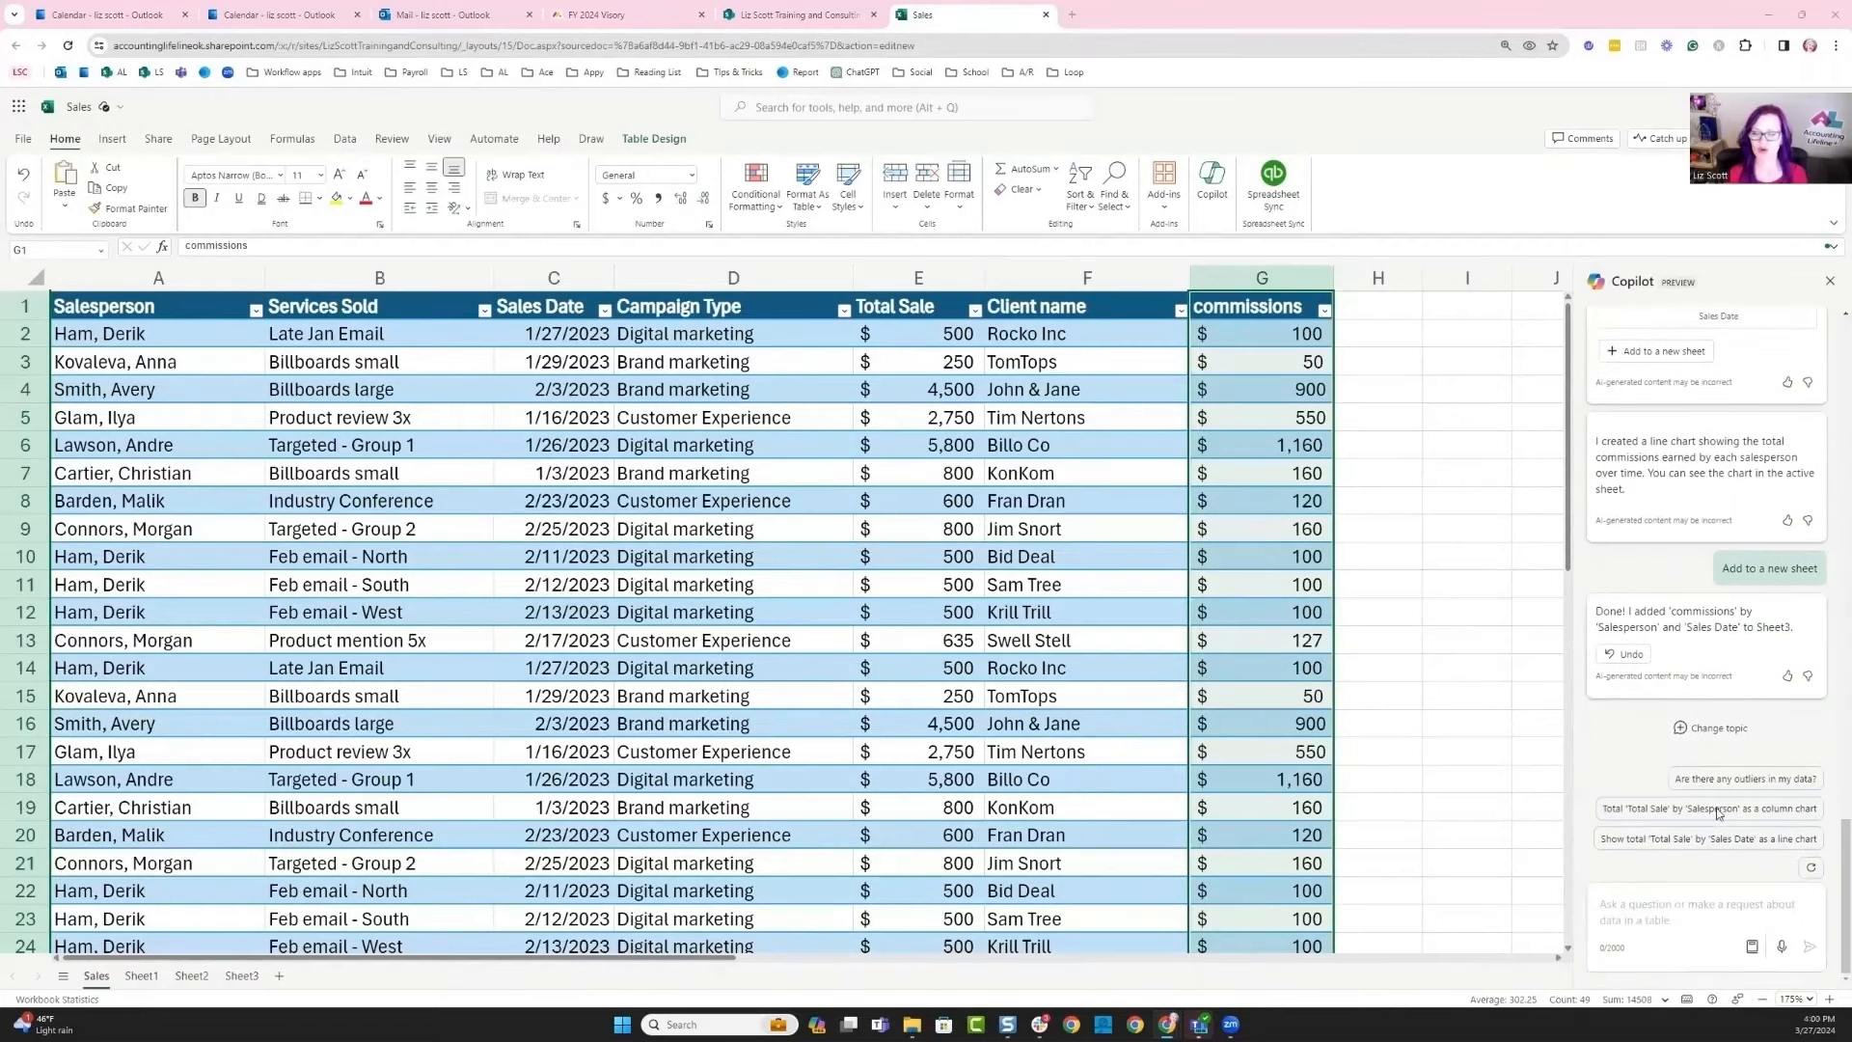
{"action": "type", "text": "Create a pivot table of the services sold totaled by total sales price include number of units sold"}
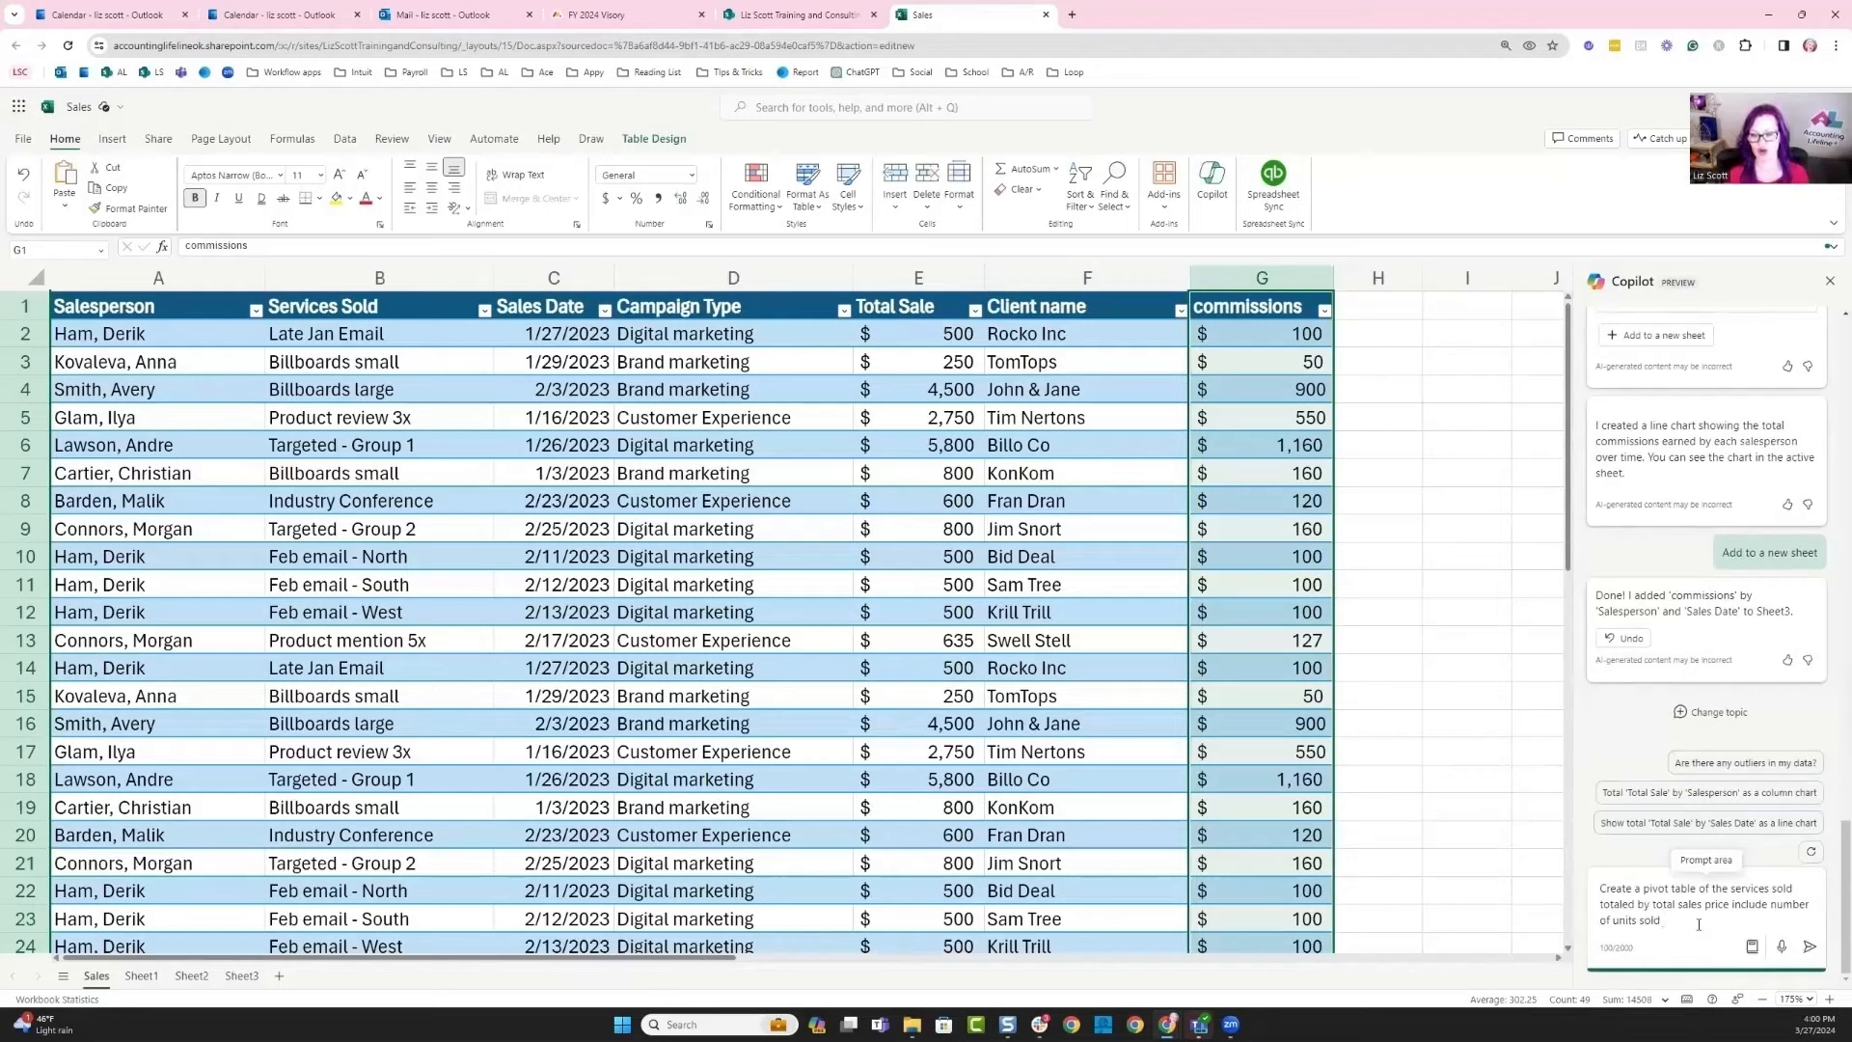
{"action": "left_click", "coordinate": [1810, 945]}
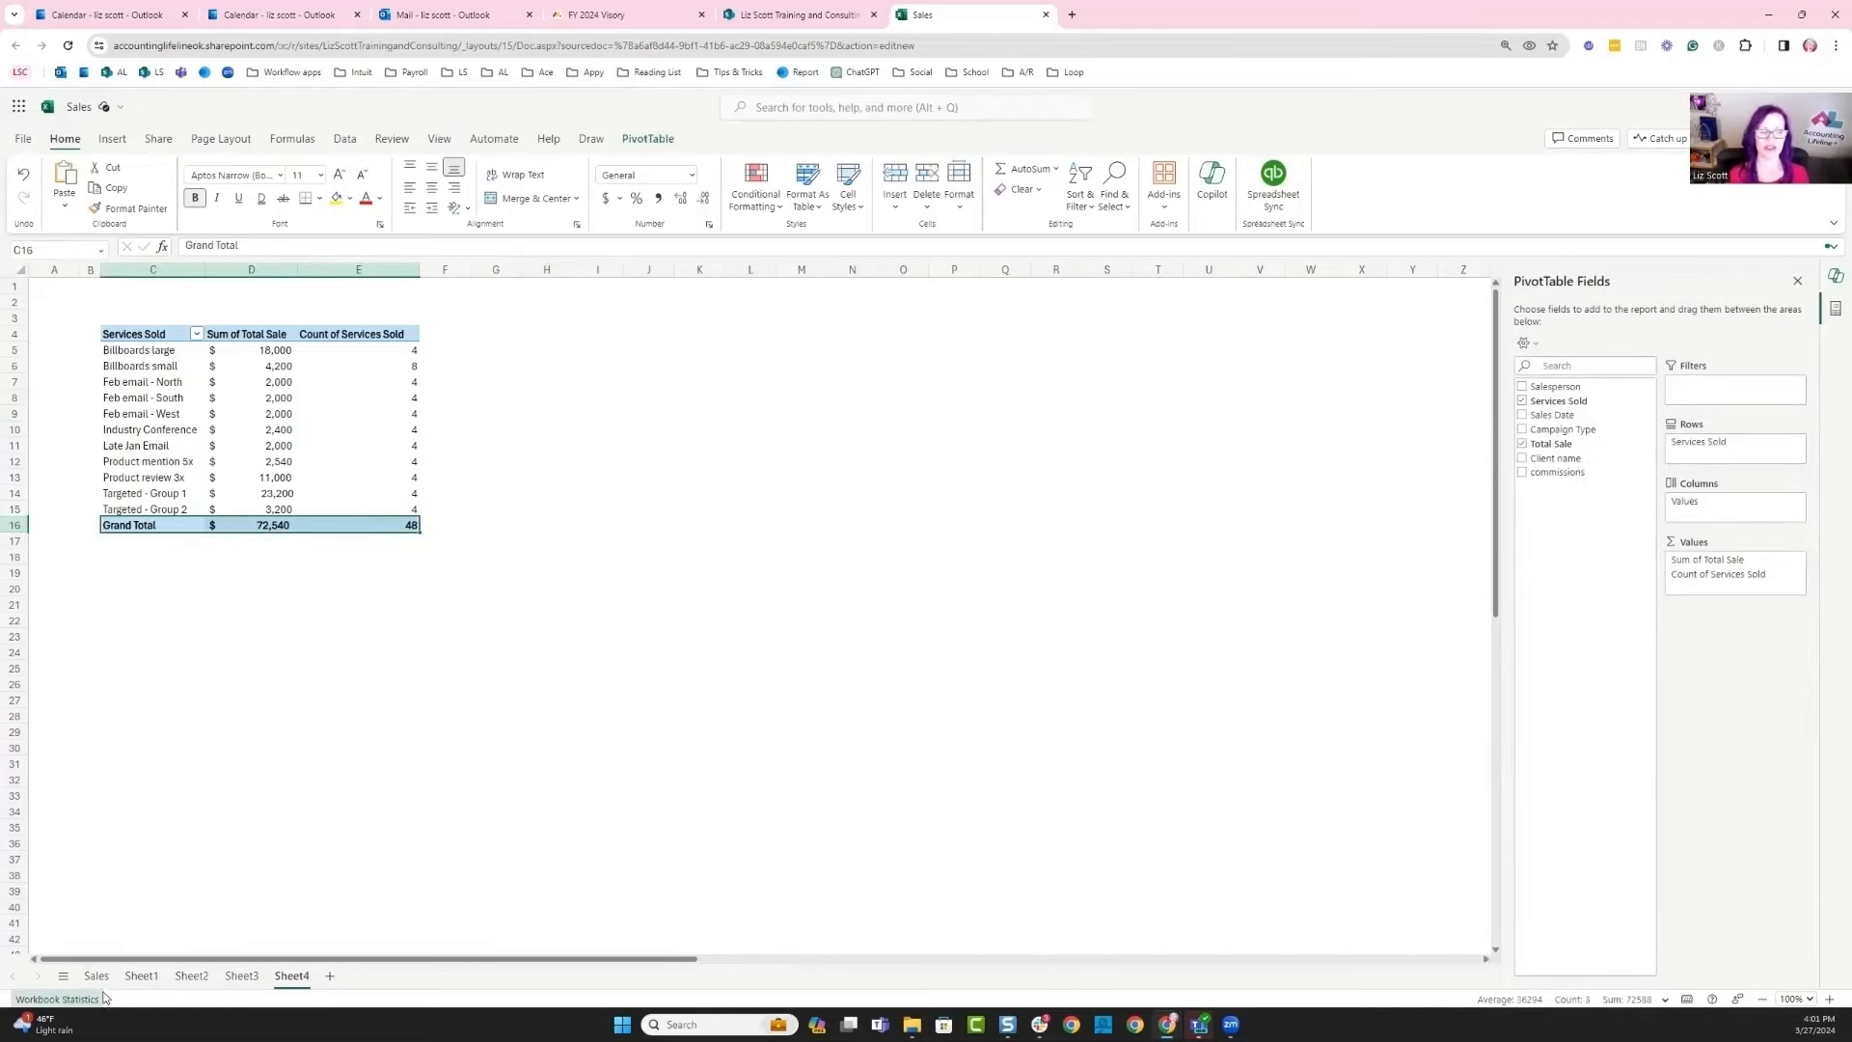
{"action": "left_click", "coordinate": [96, 976]}
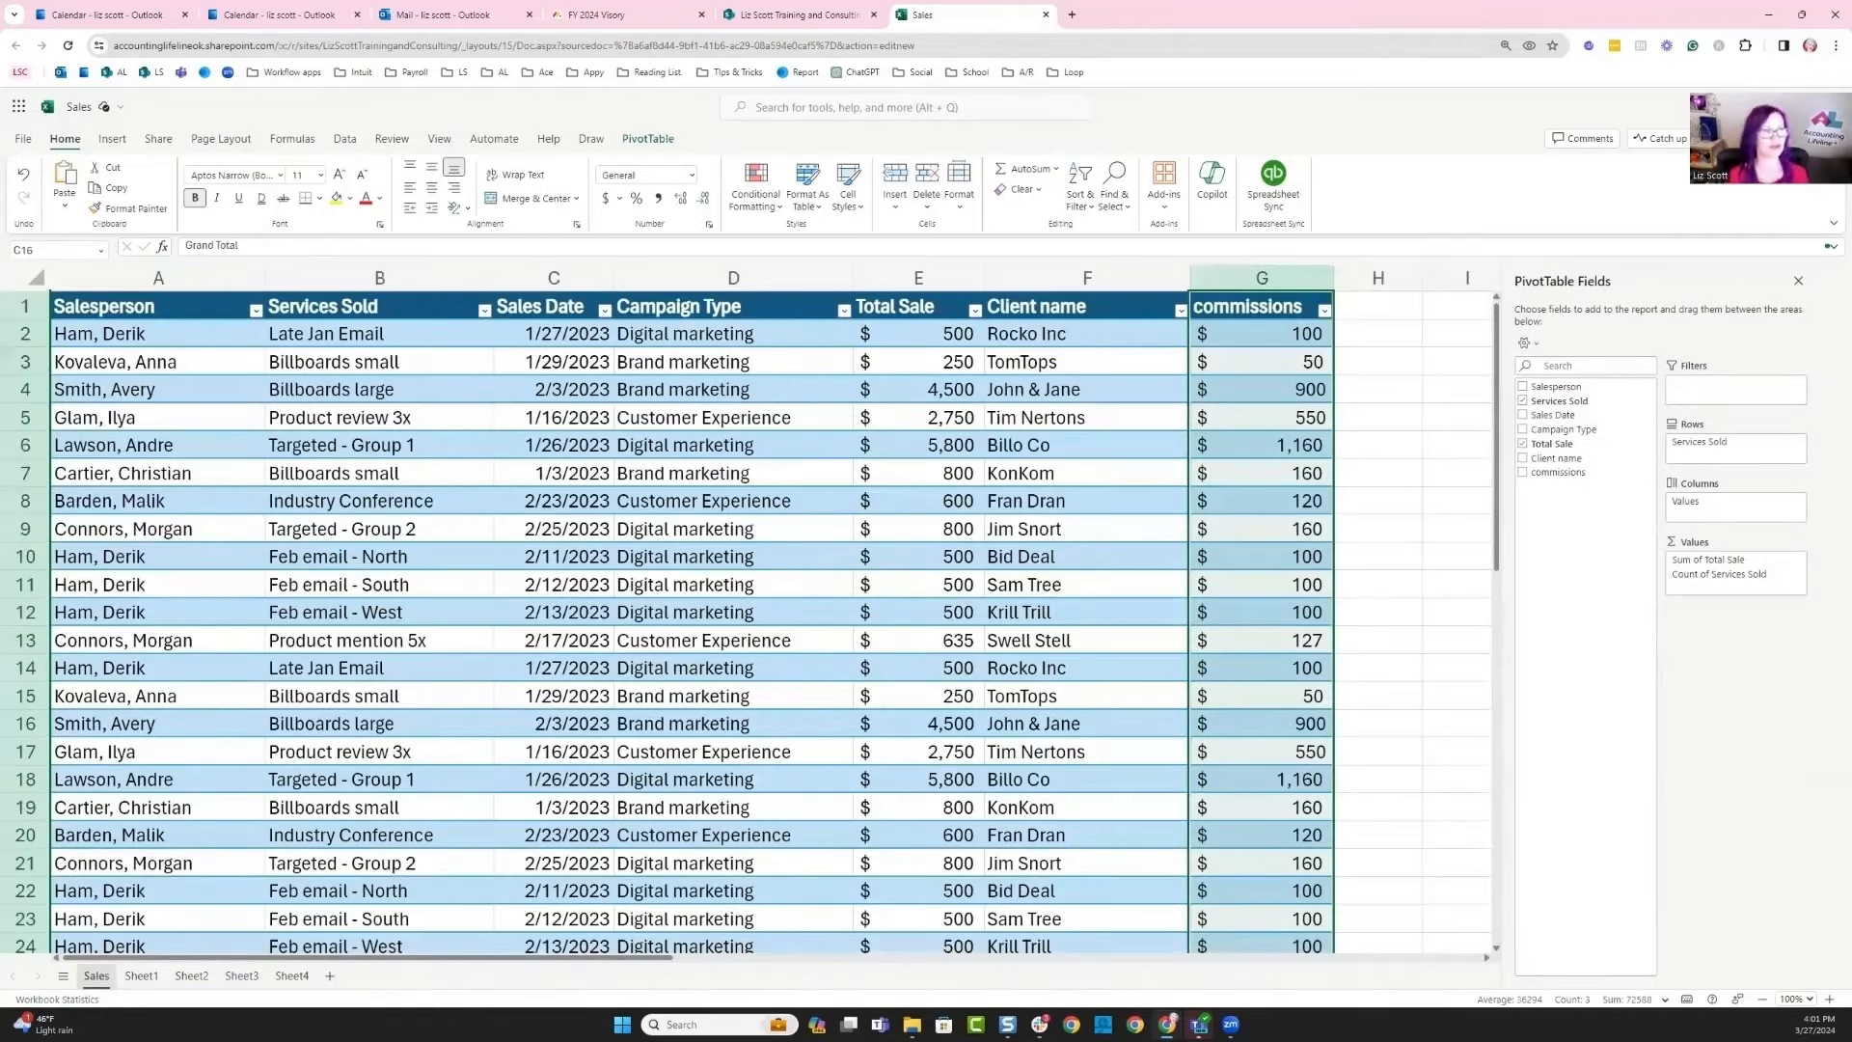